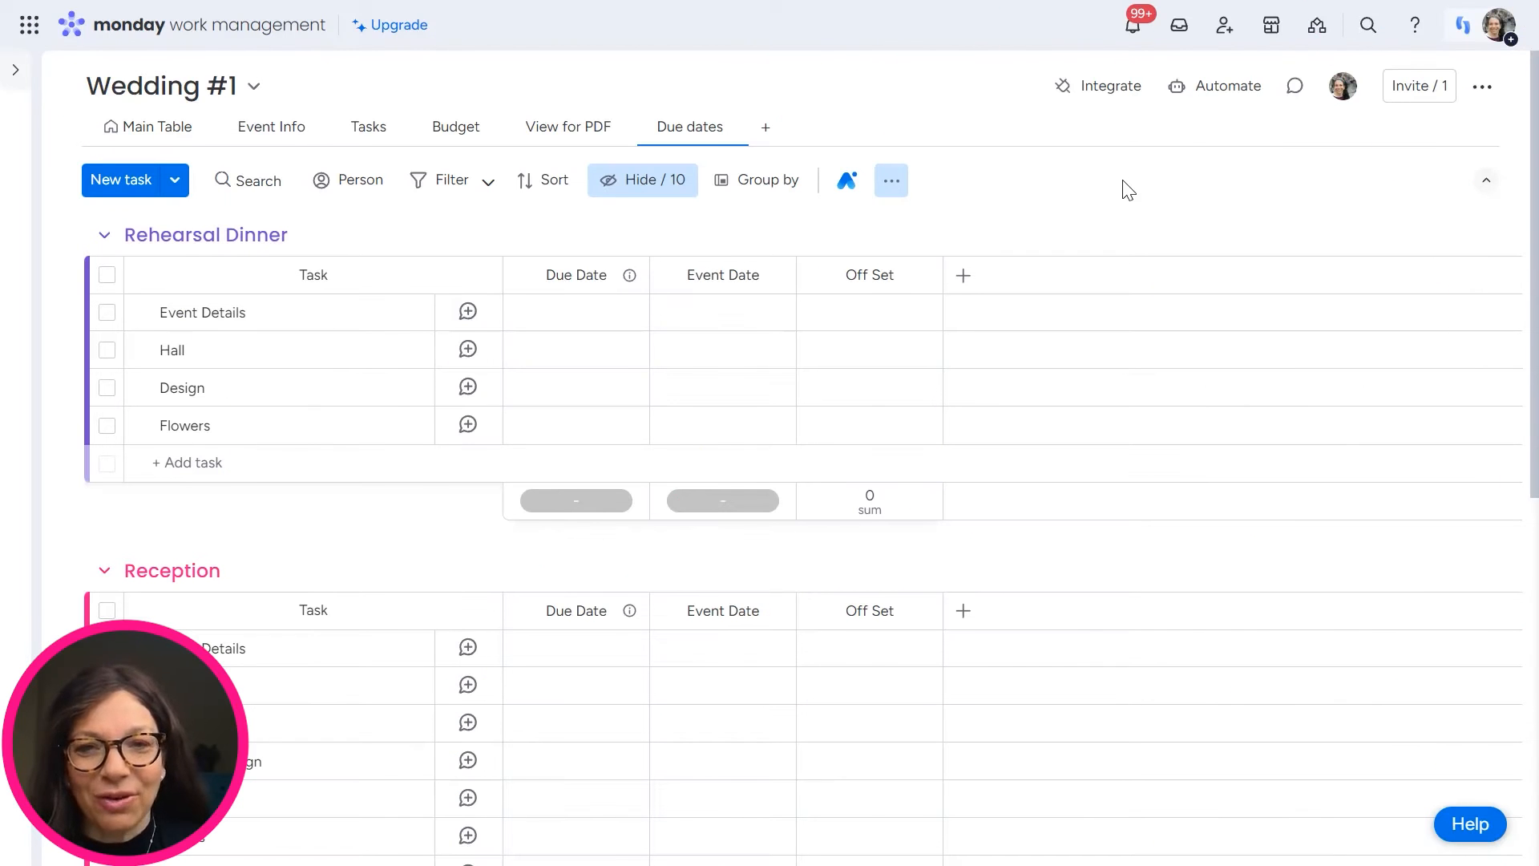
mouse_move(307, 312)
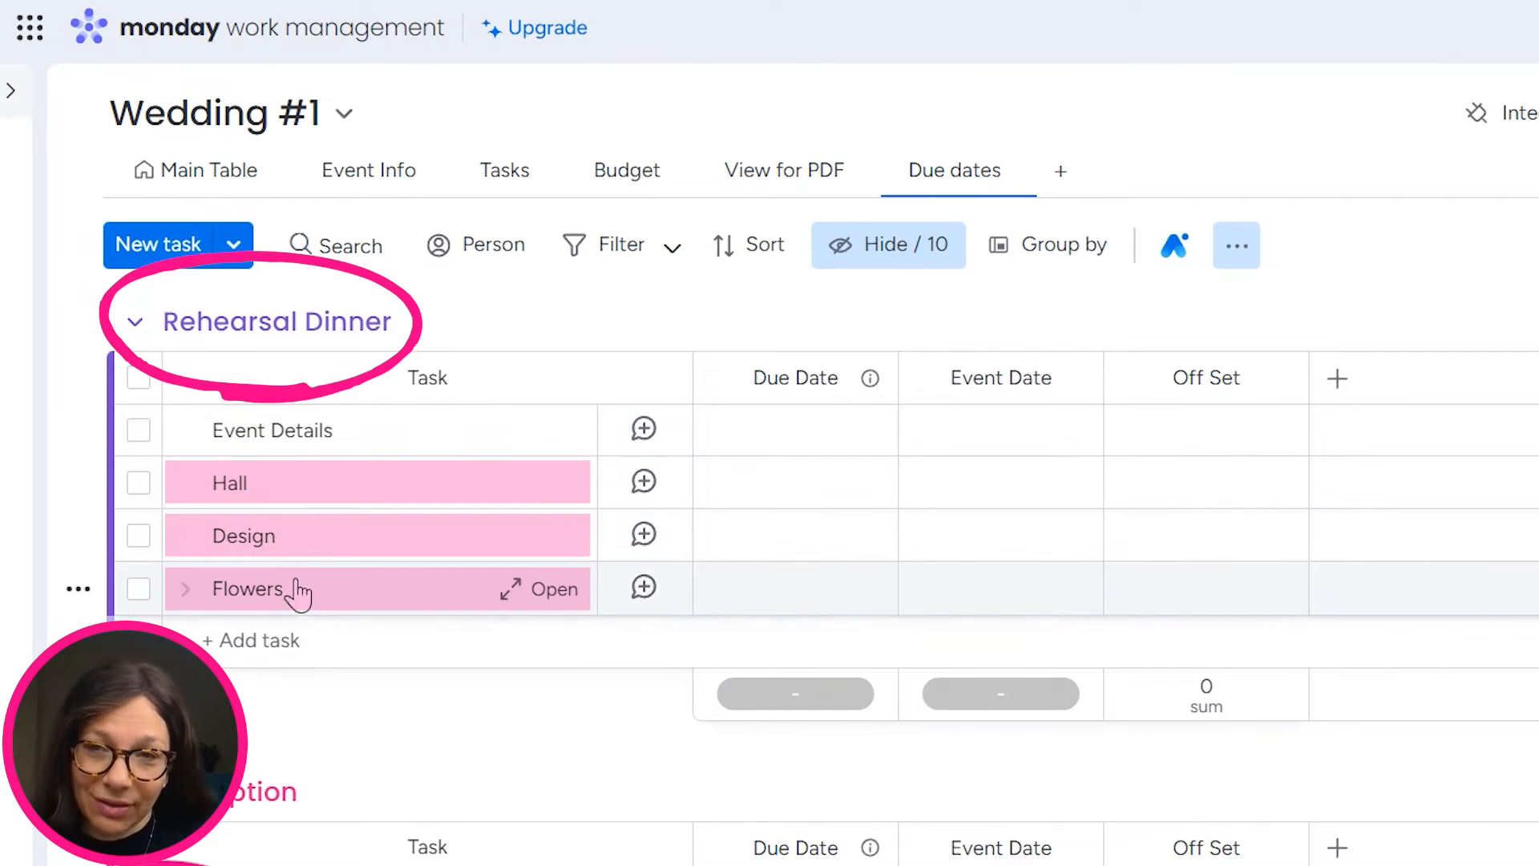
mouse_move(350, 535)
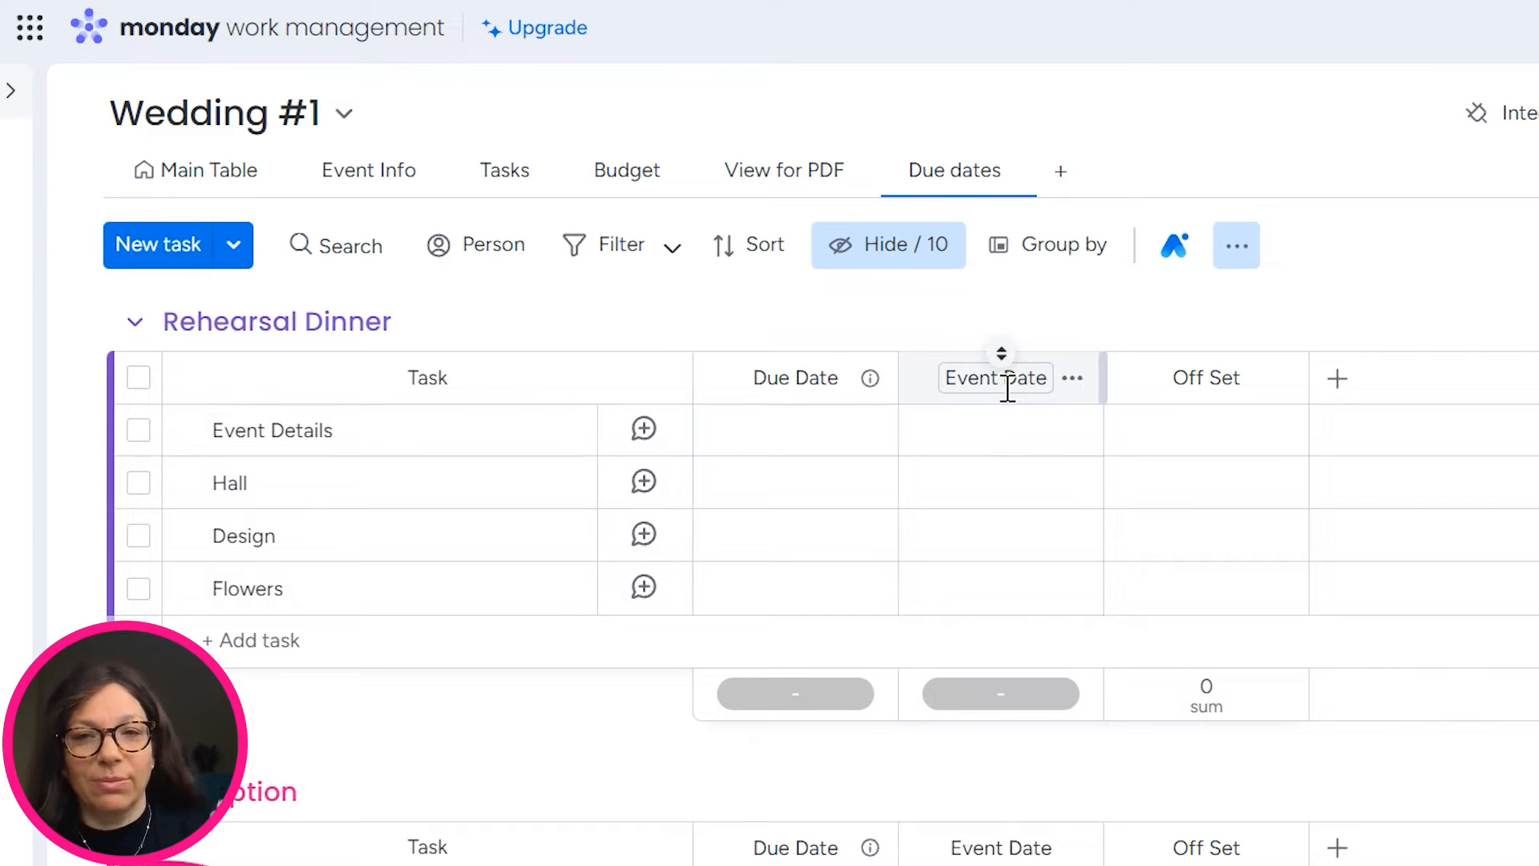
mouse_move(368, 599)
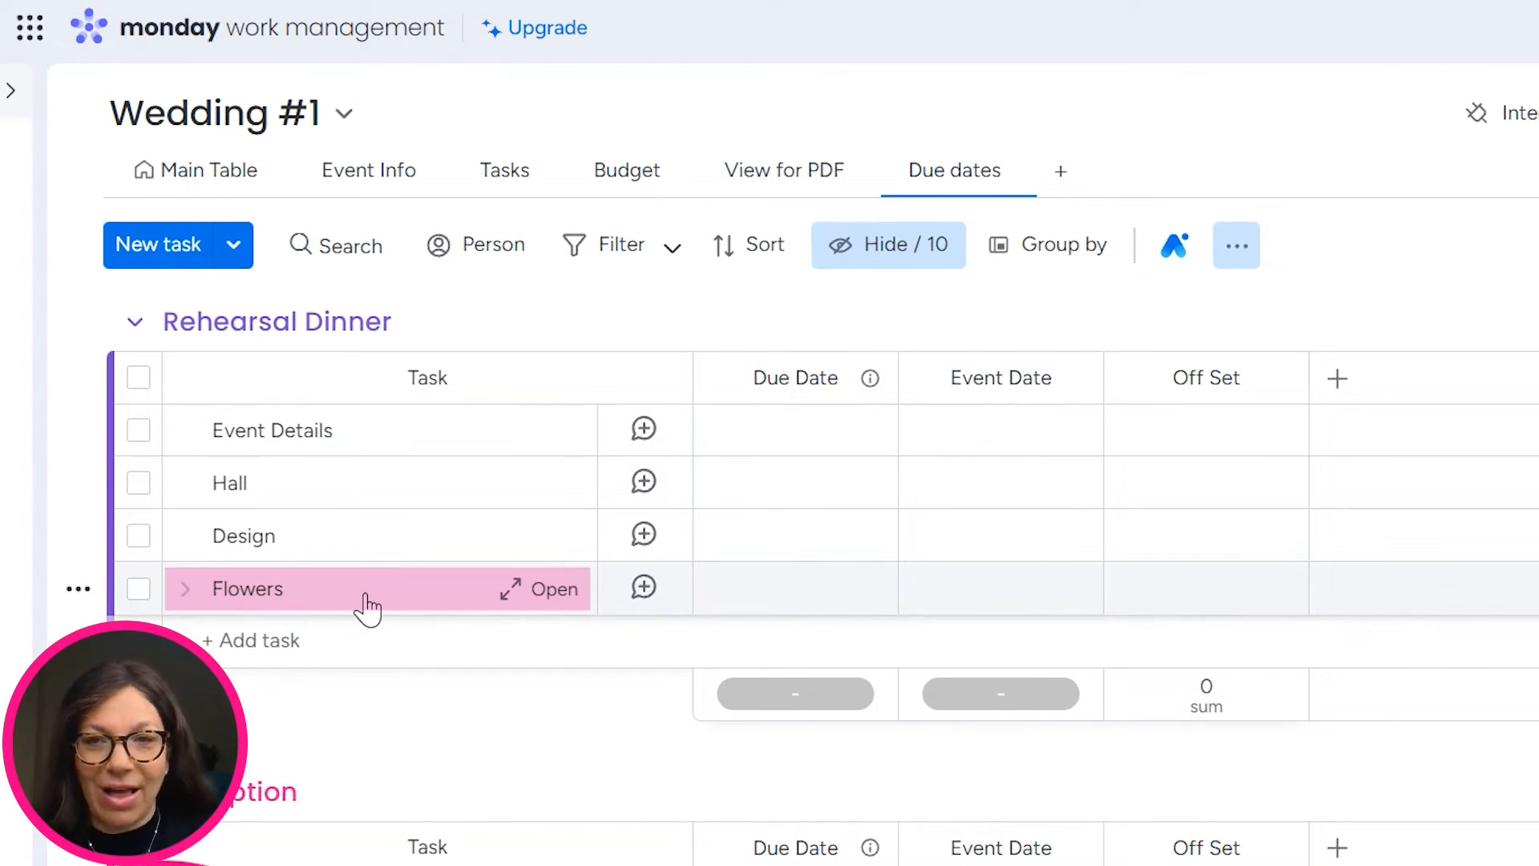
mouse_move(336, 489)
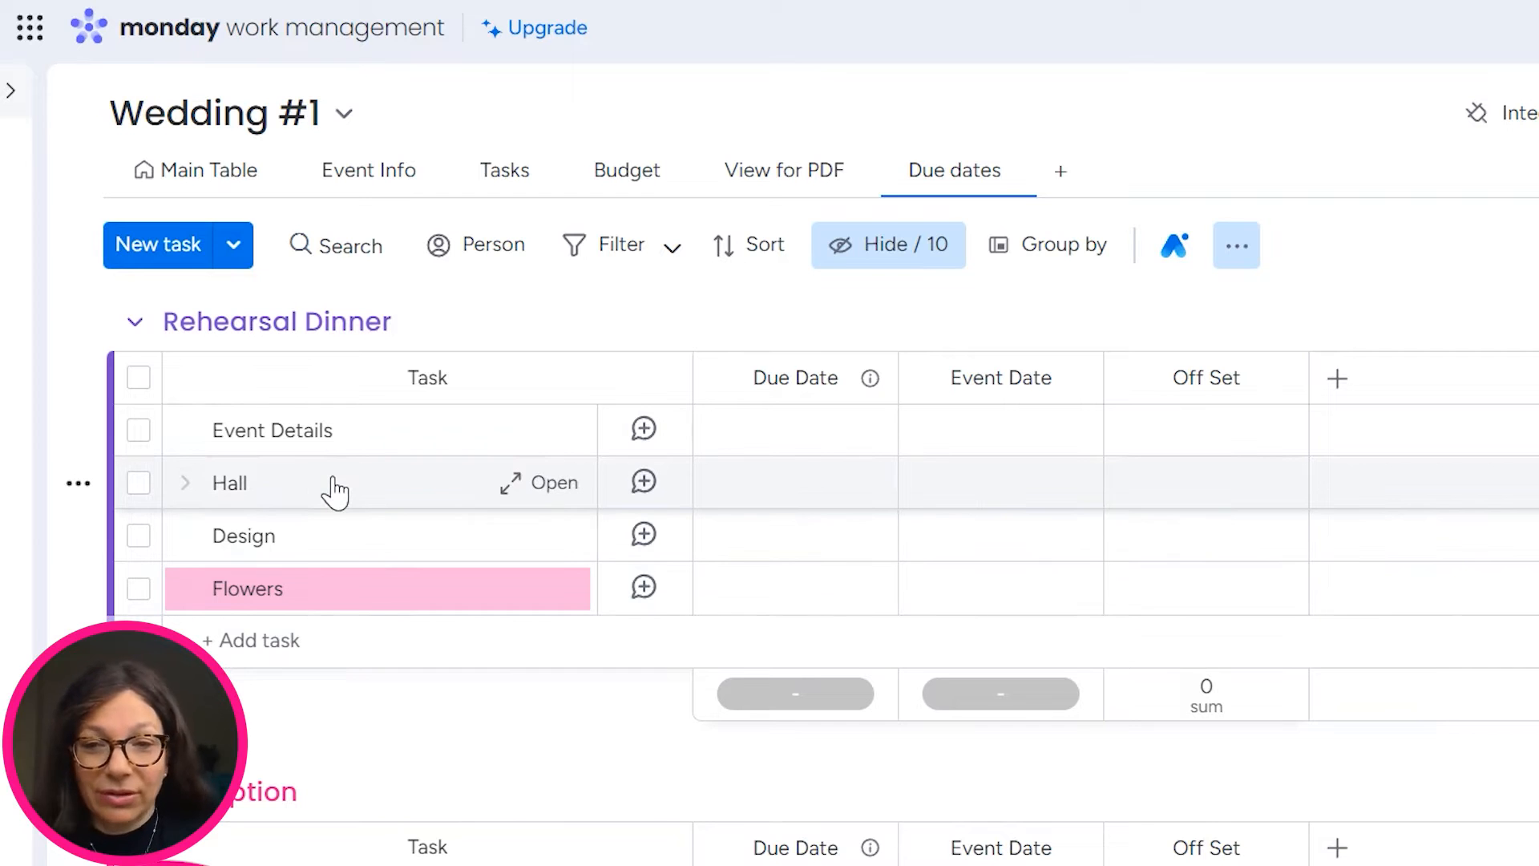
- Enter Rehearsal Dinner Off Set values: -200 for Hall, -90 for Design and Flowers
click(795, 430)
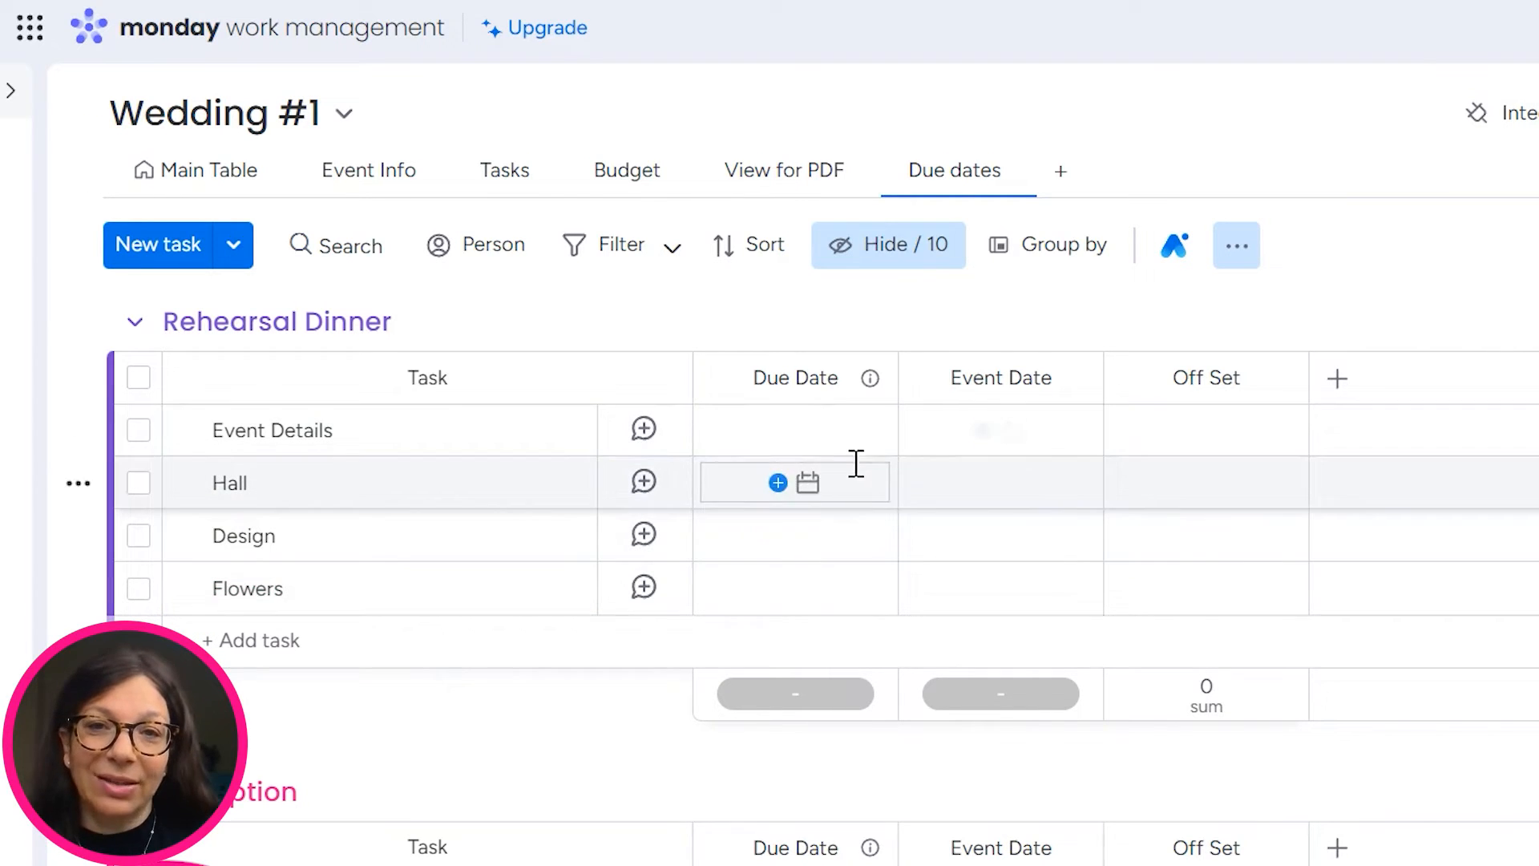
click(1001, 378)
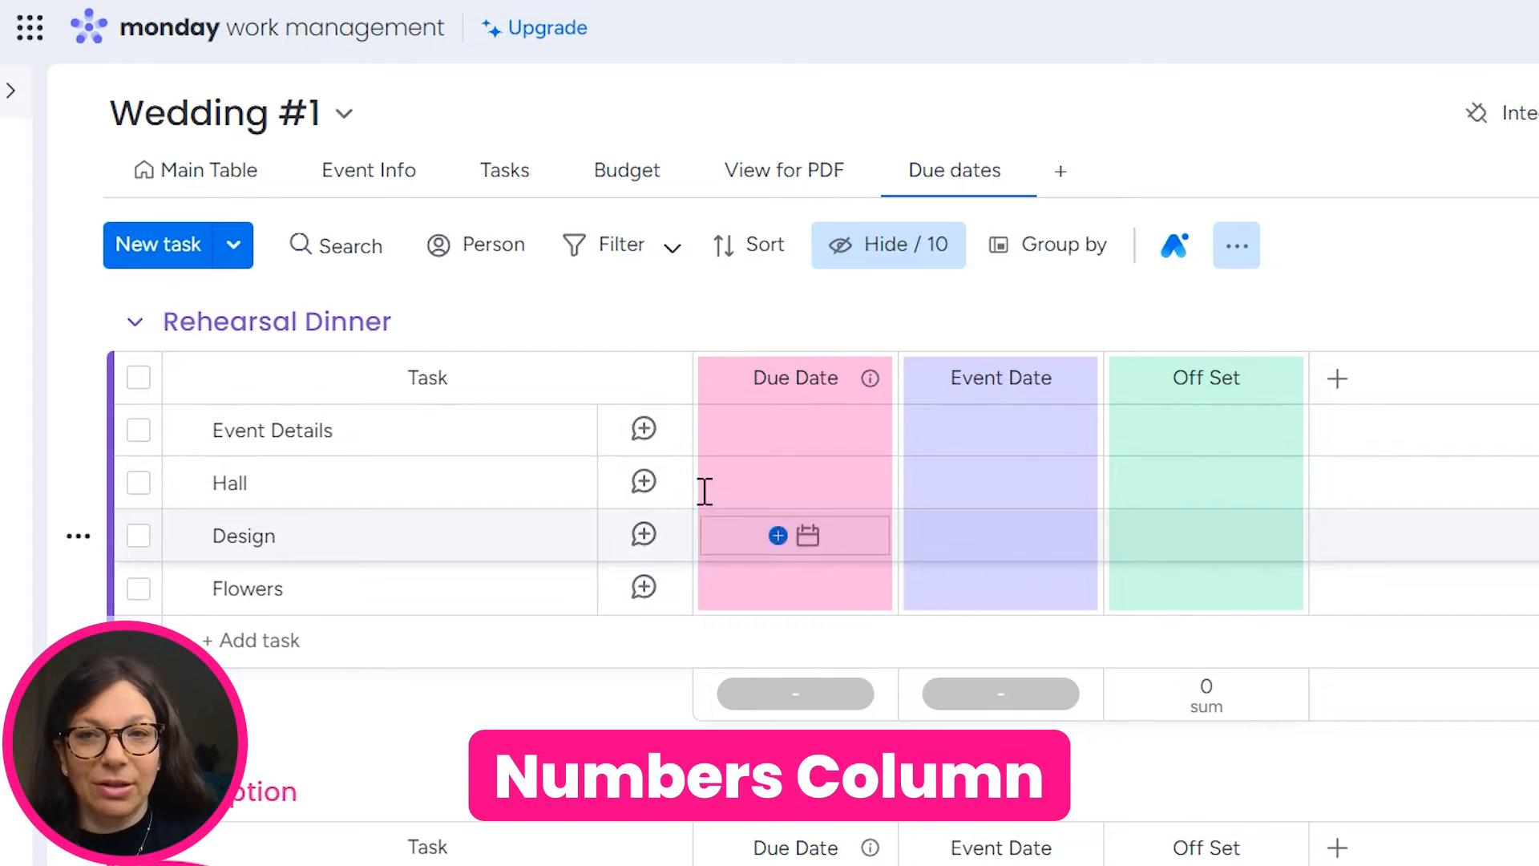
click(1206, 429)
text(0)
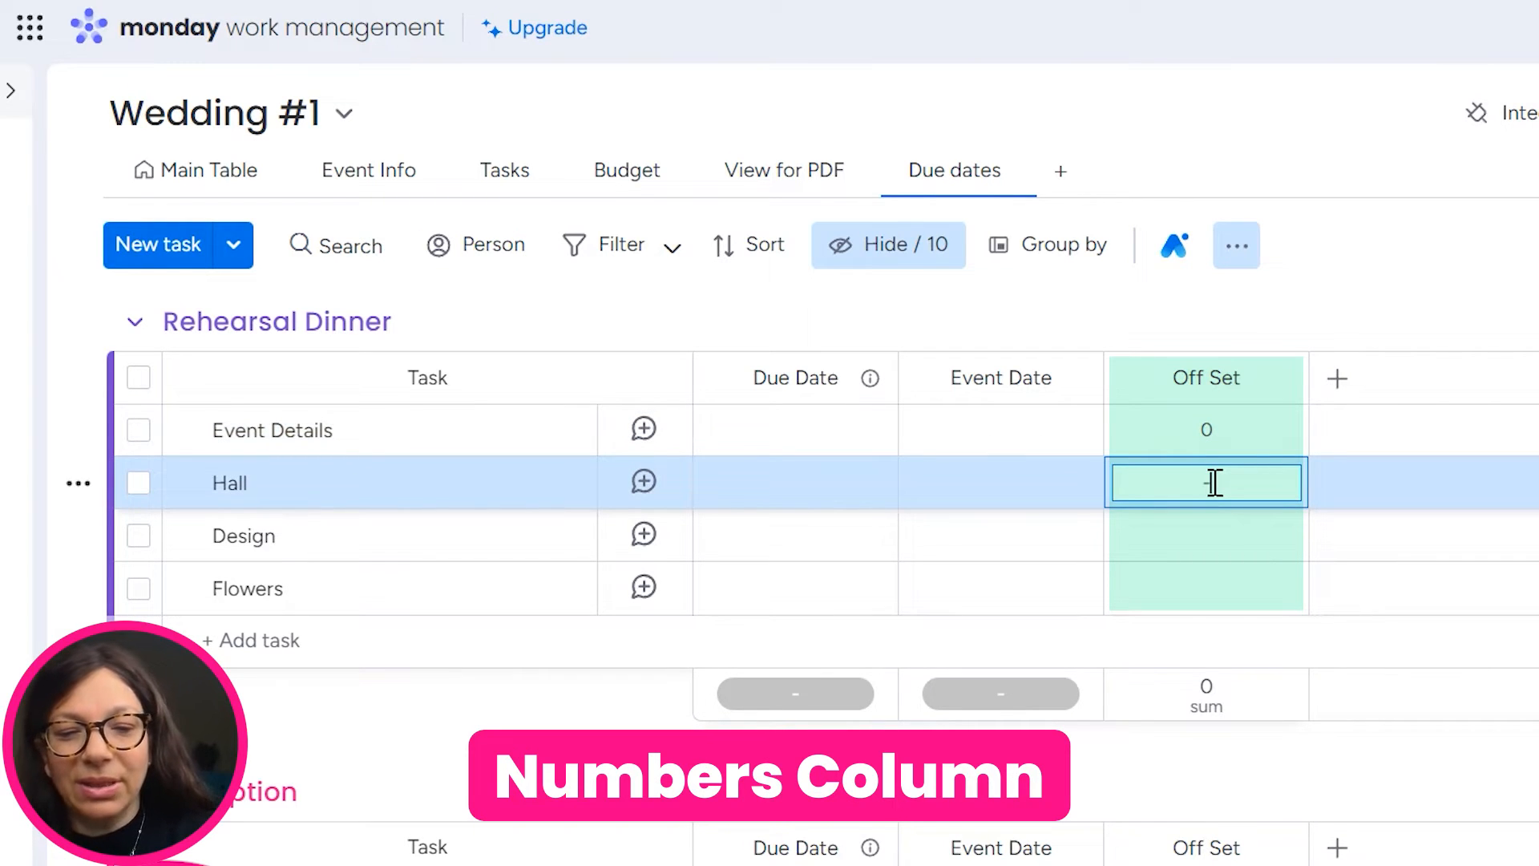
text(-200)
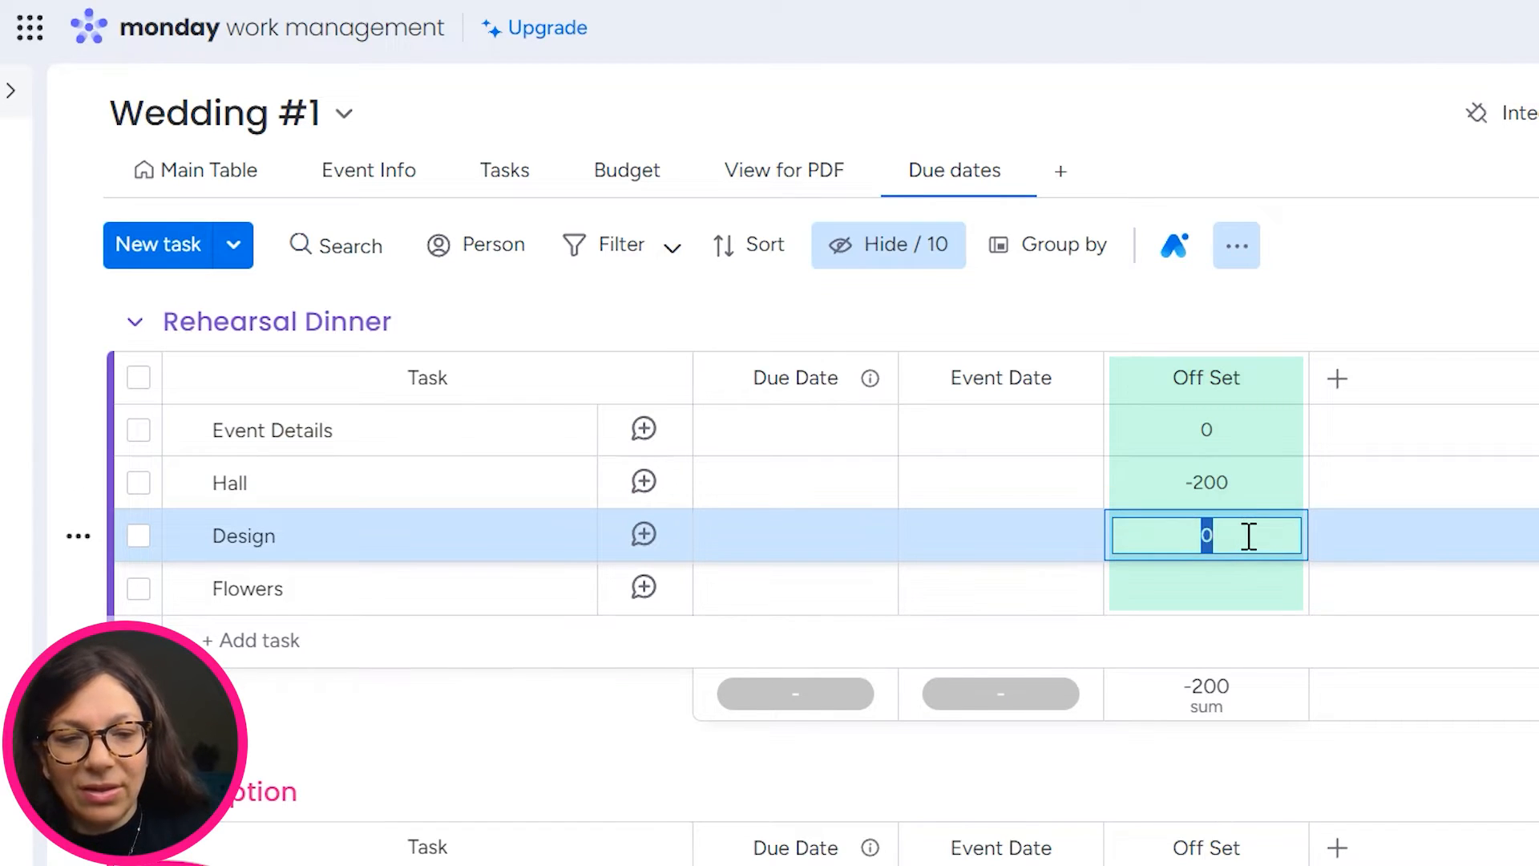
text(-90)
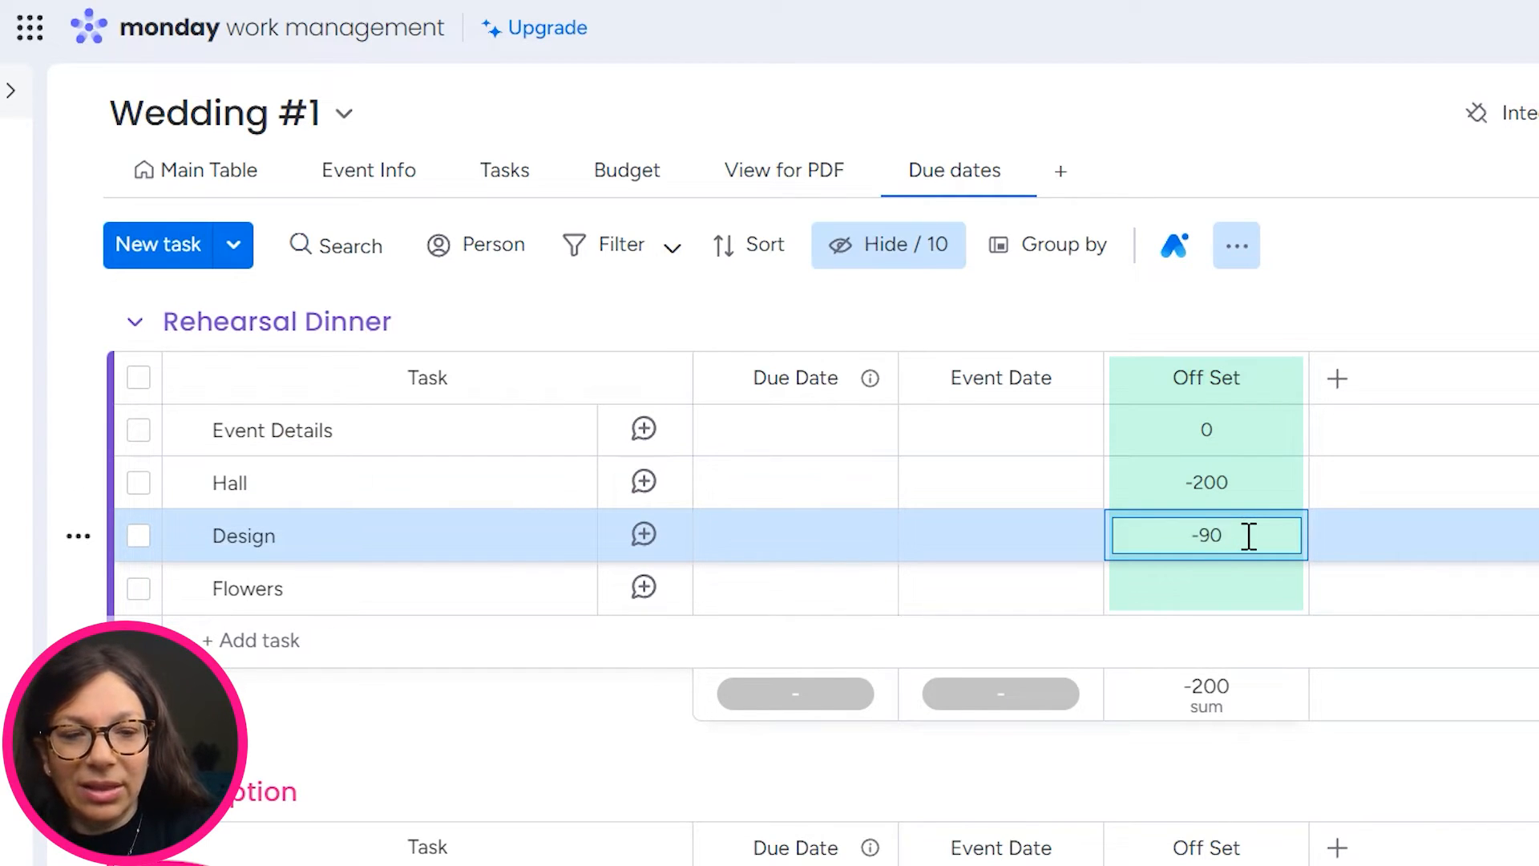
click(1206, 588)
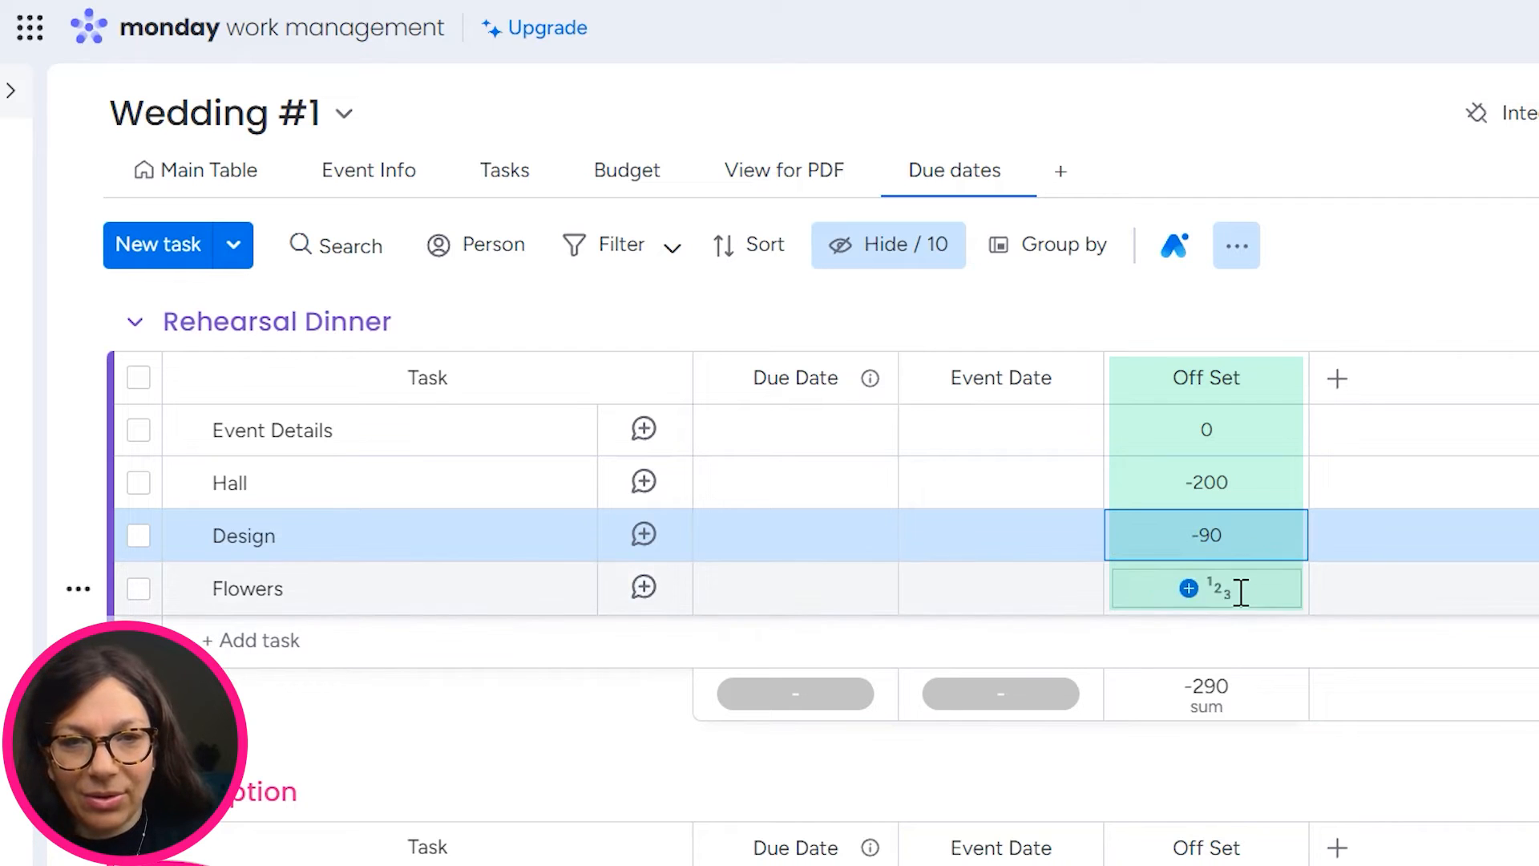
text(-90)
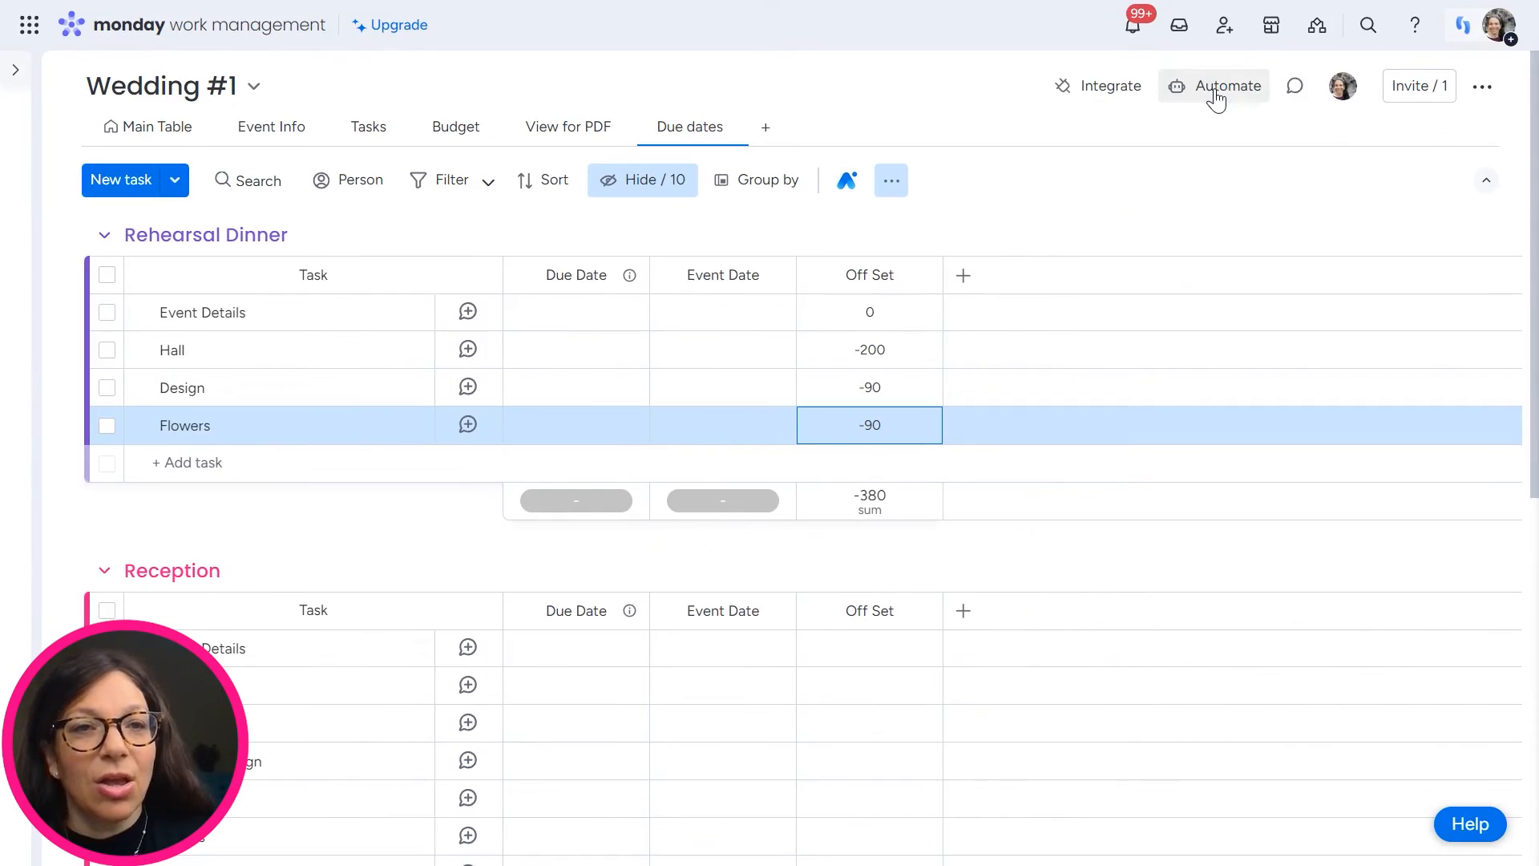
- Browse the Automate center's Dependencies templates to the adjust-date-by-days template
click(1213, 86)
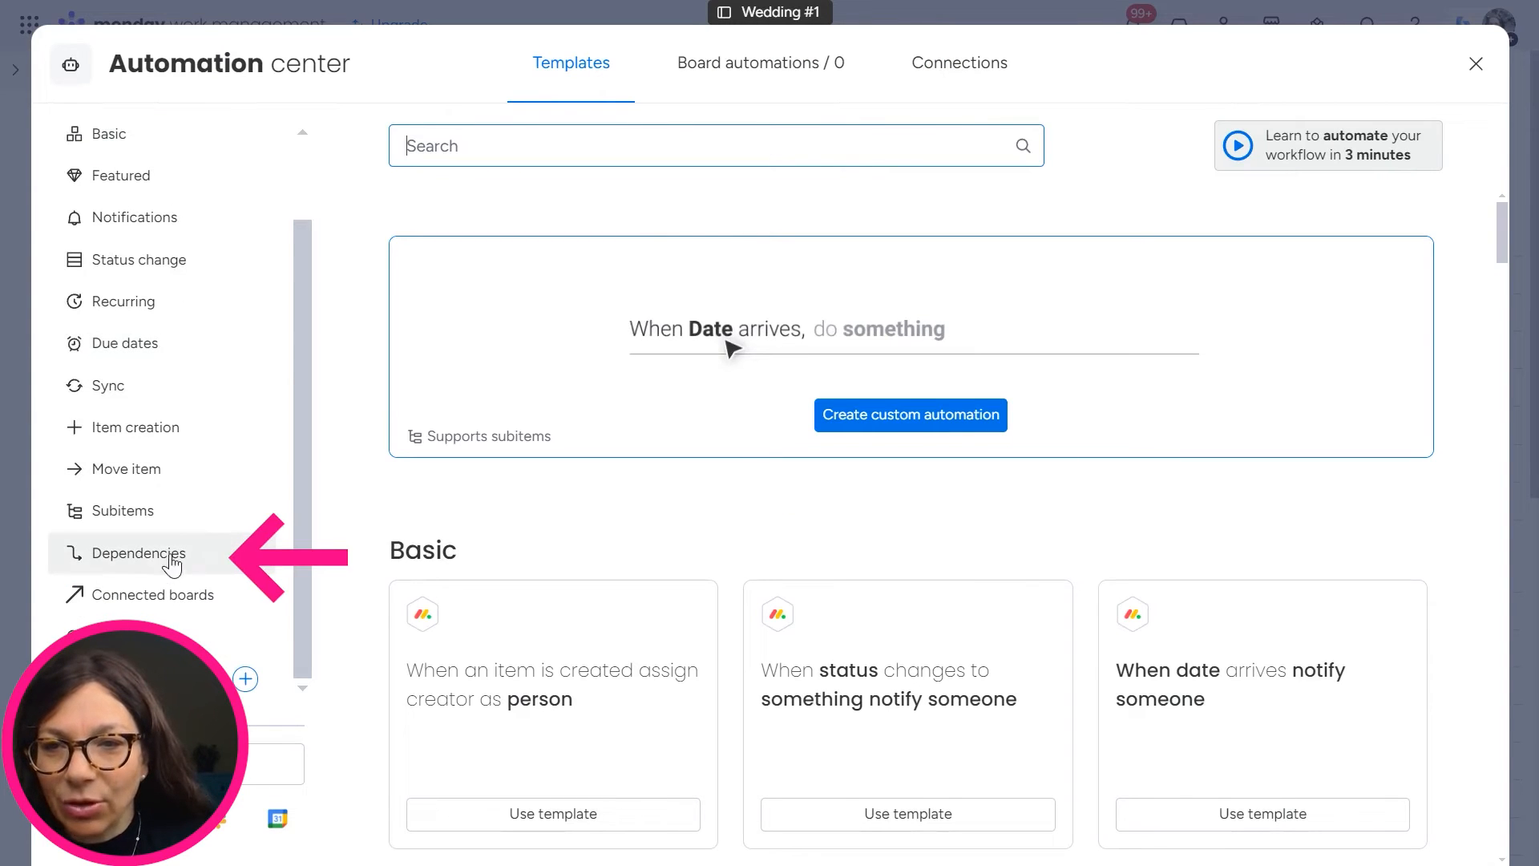
click(137, 552)
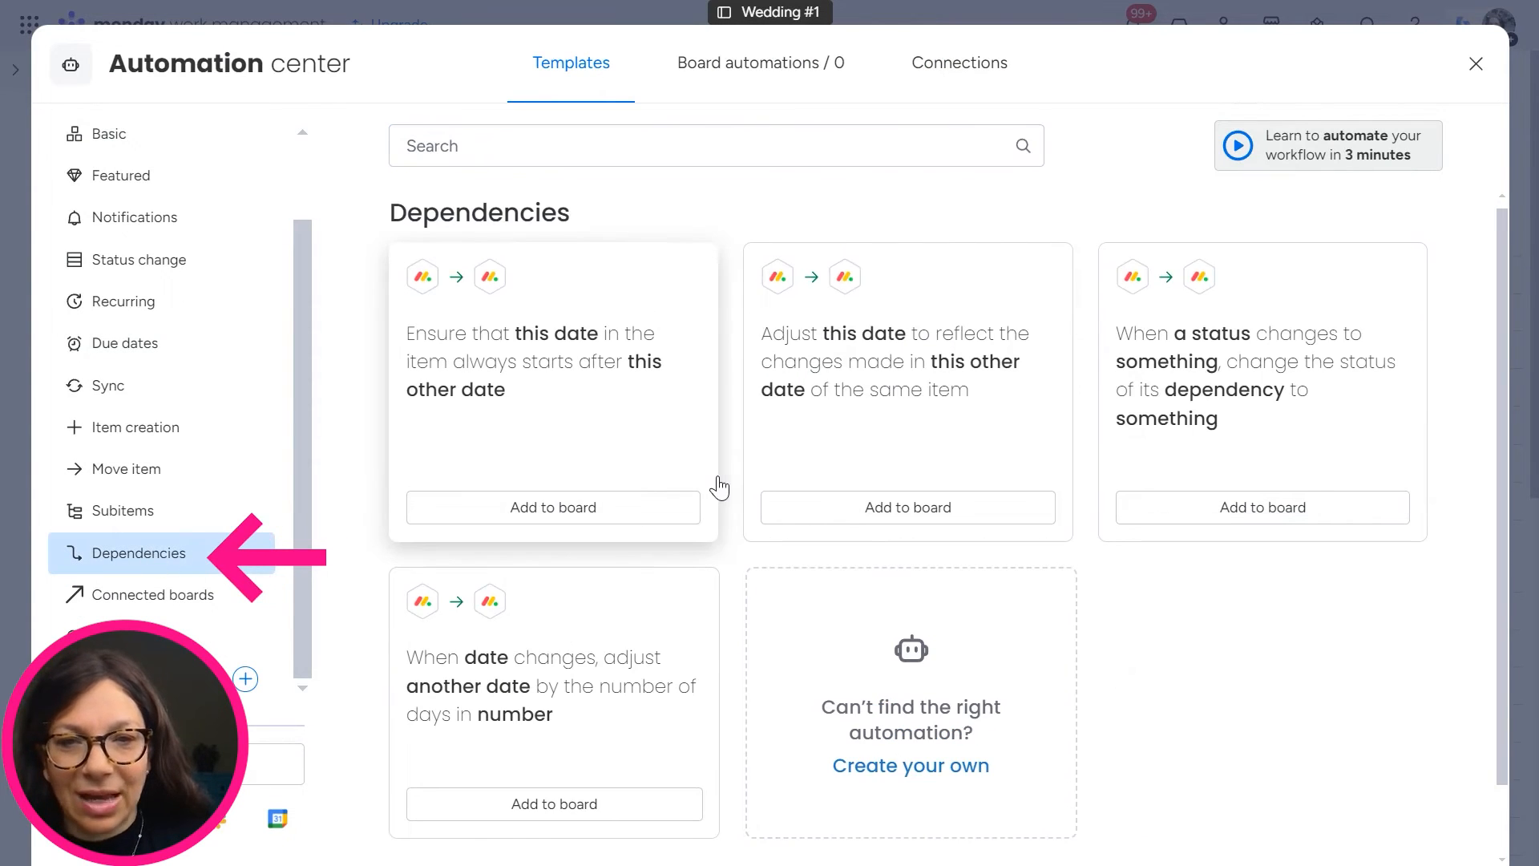
scroll(down, 3)
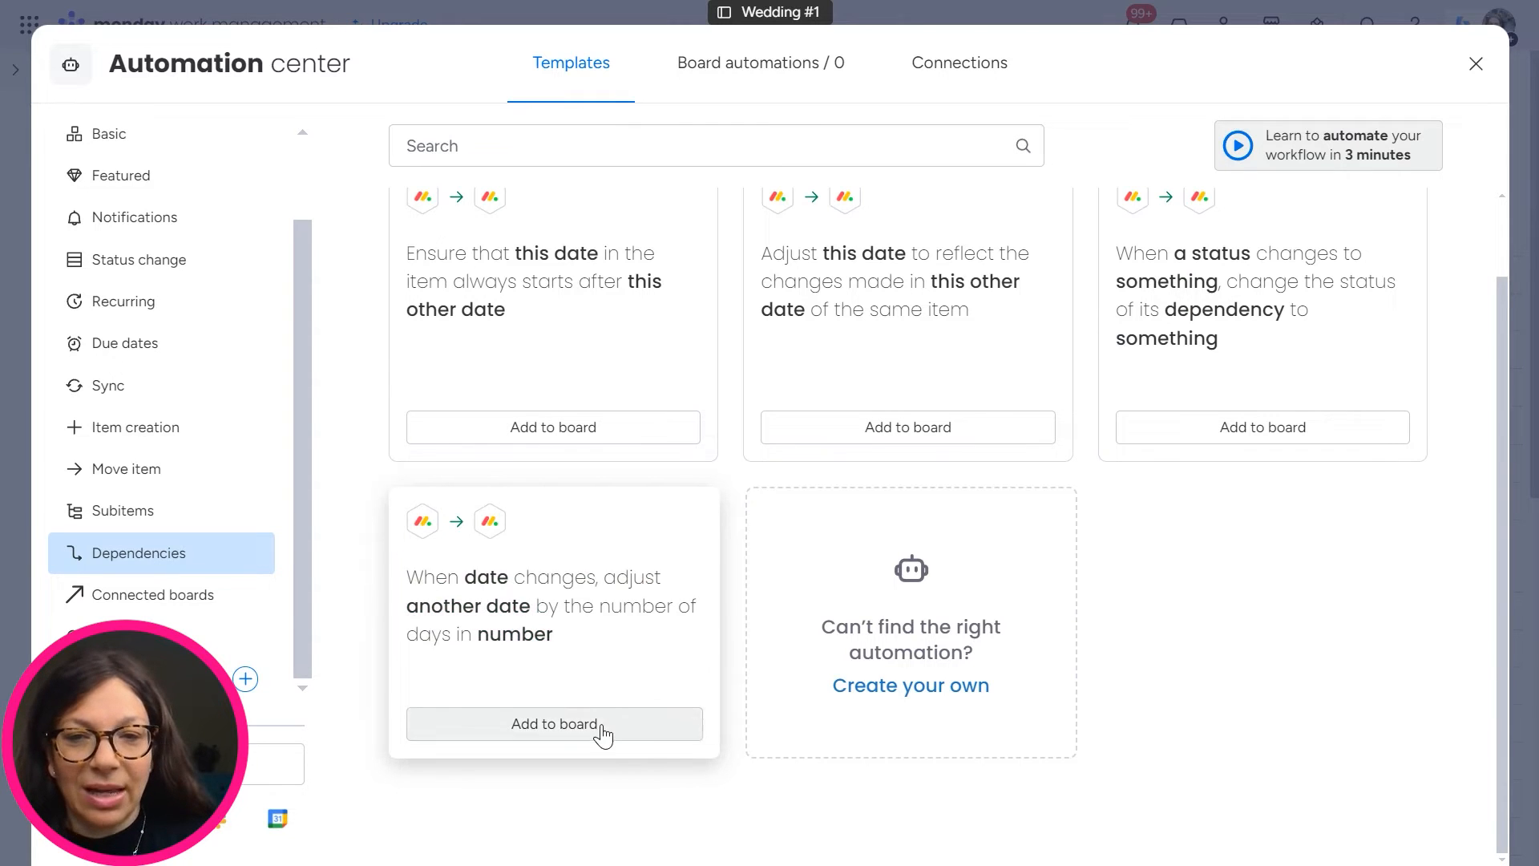
- Add the template with Event Date as trigger, Due Date adjusted, and Off Set as days
click(552, 723)
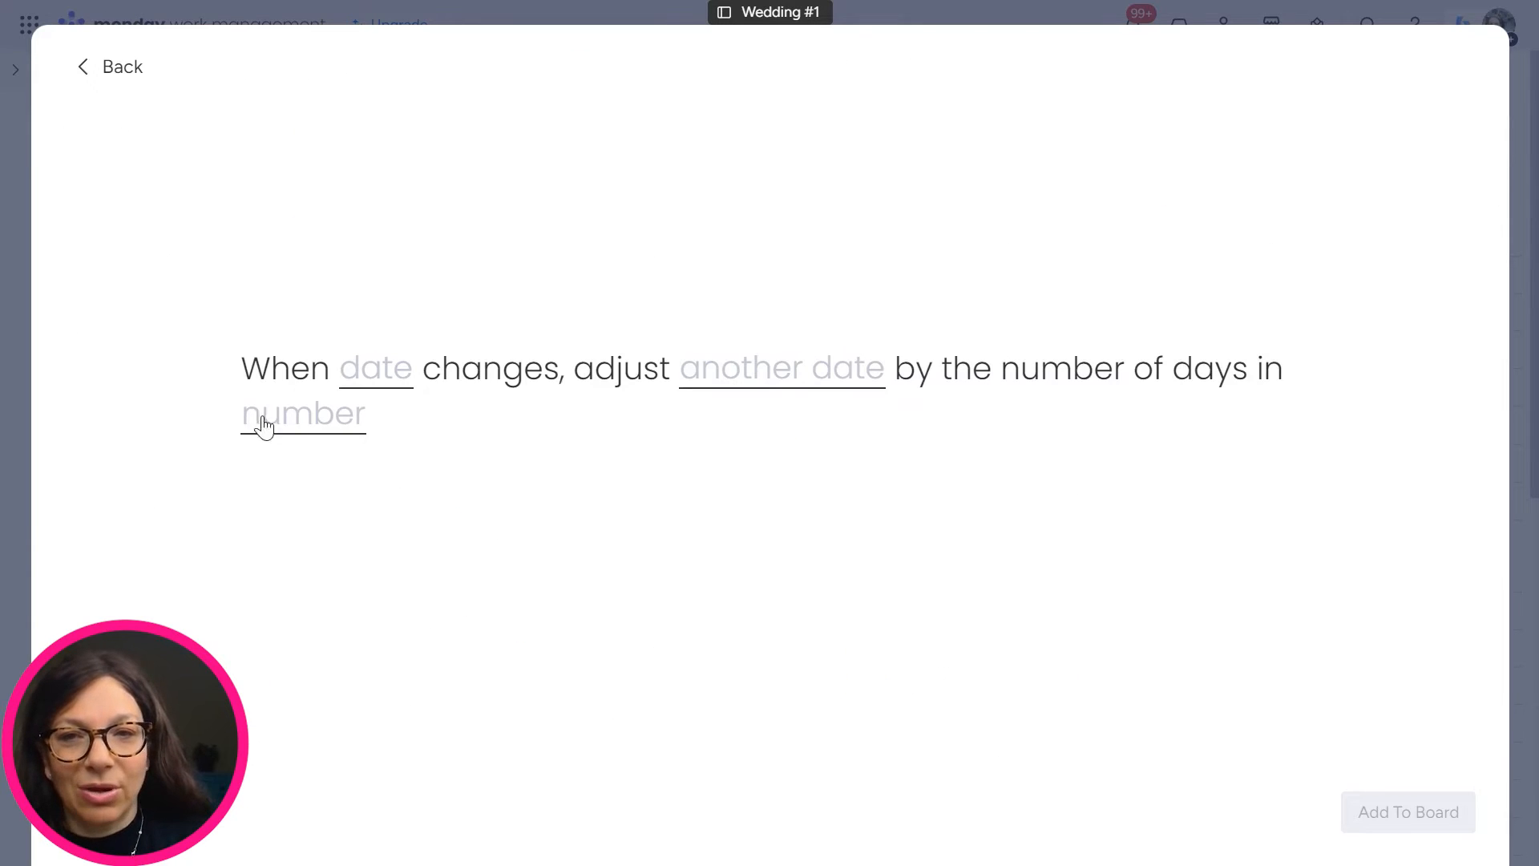
click(375, 367)
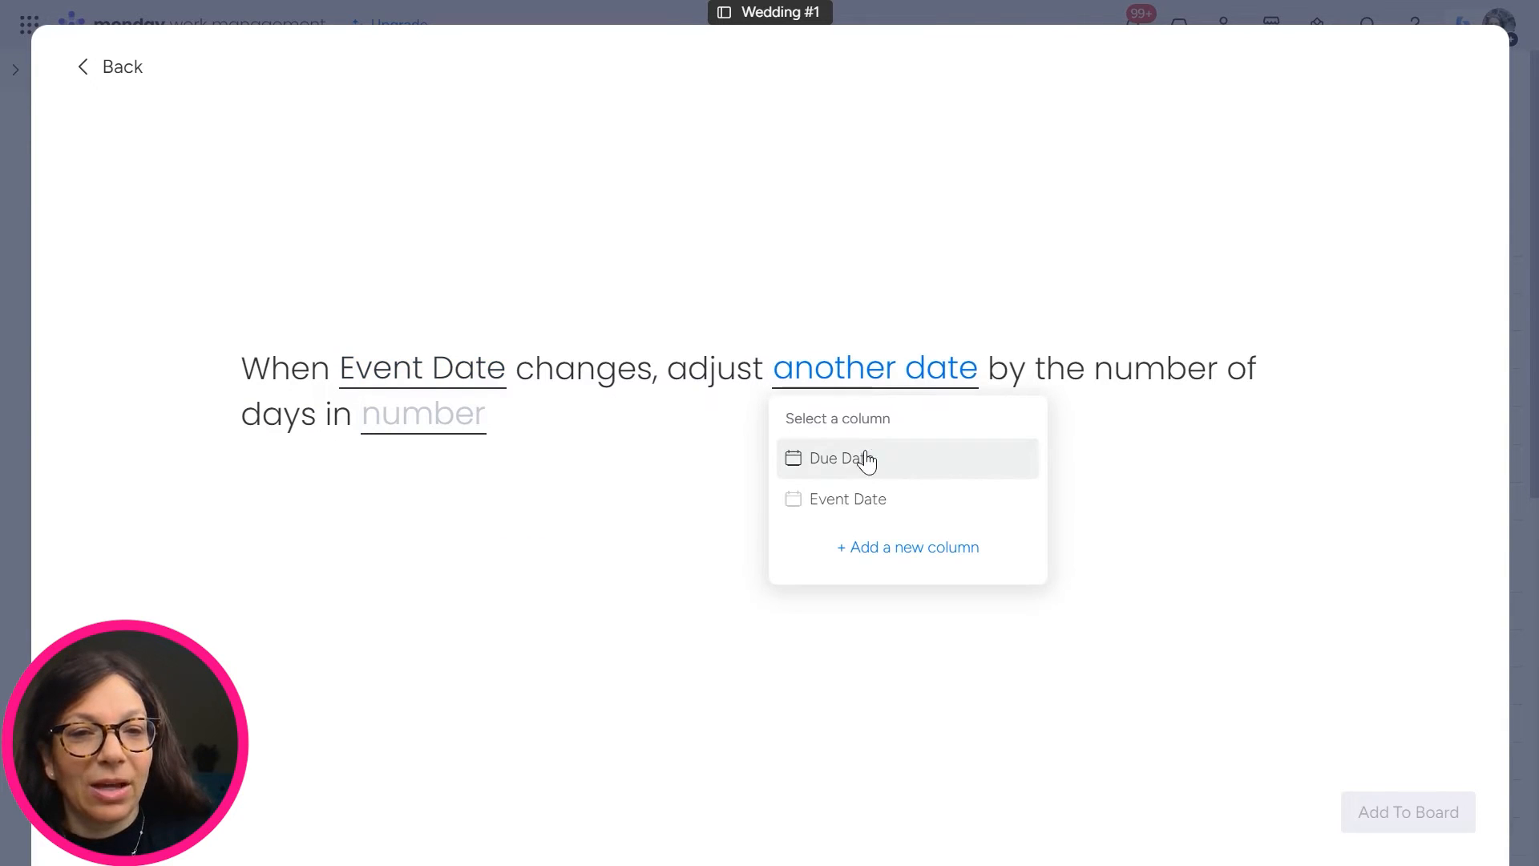
click(840, 458)
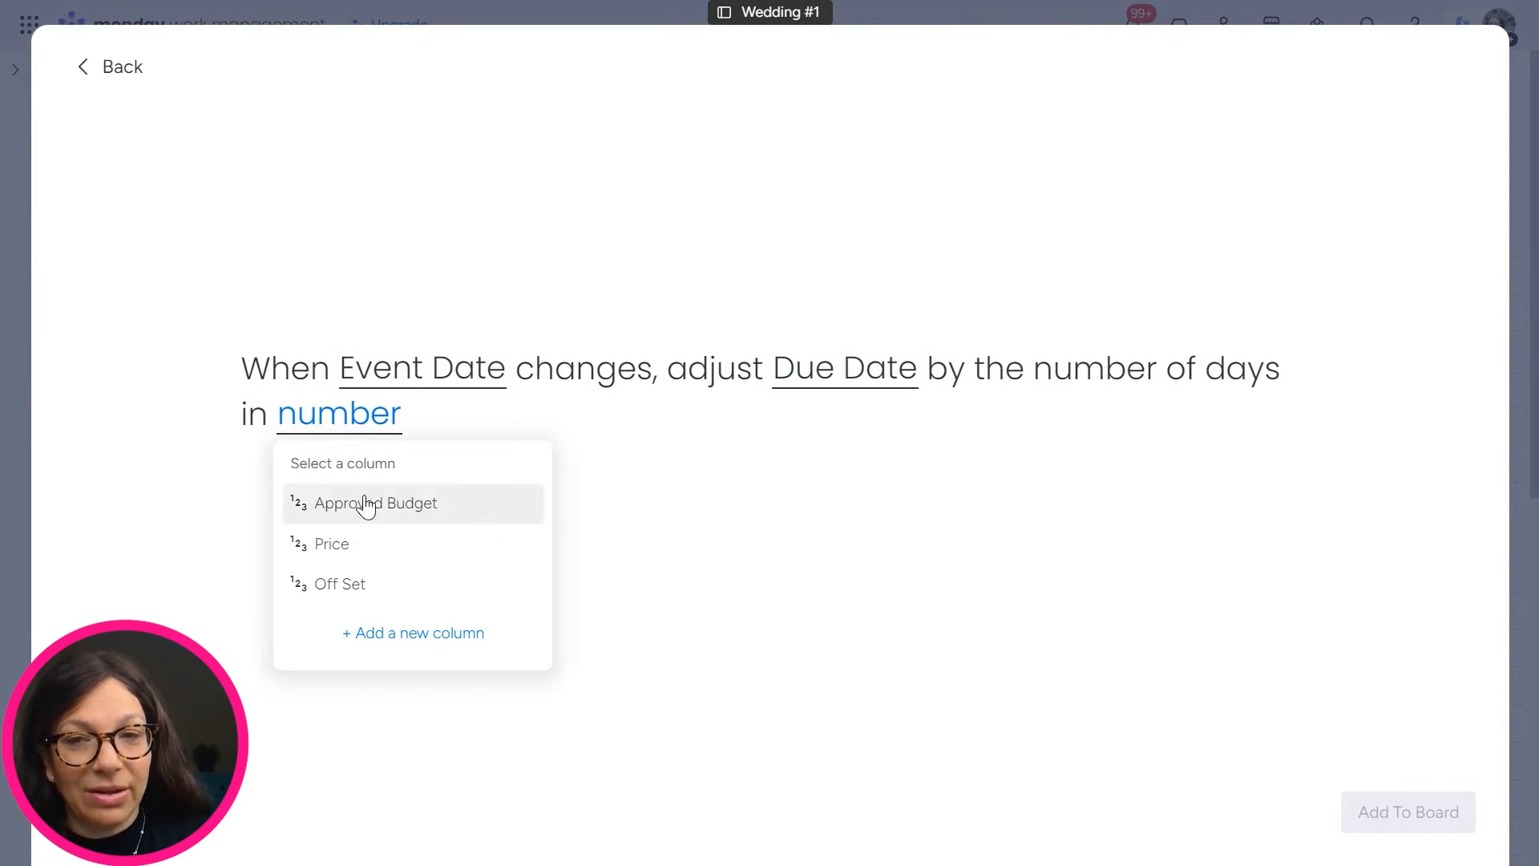
click(340, 583)
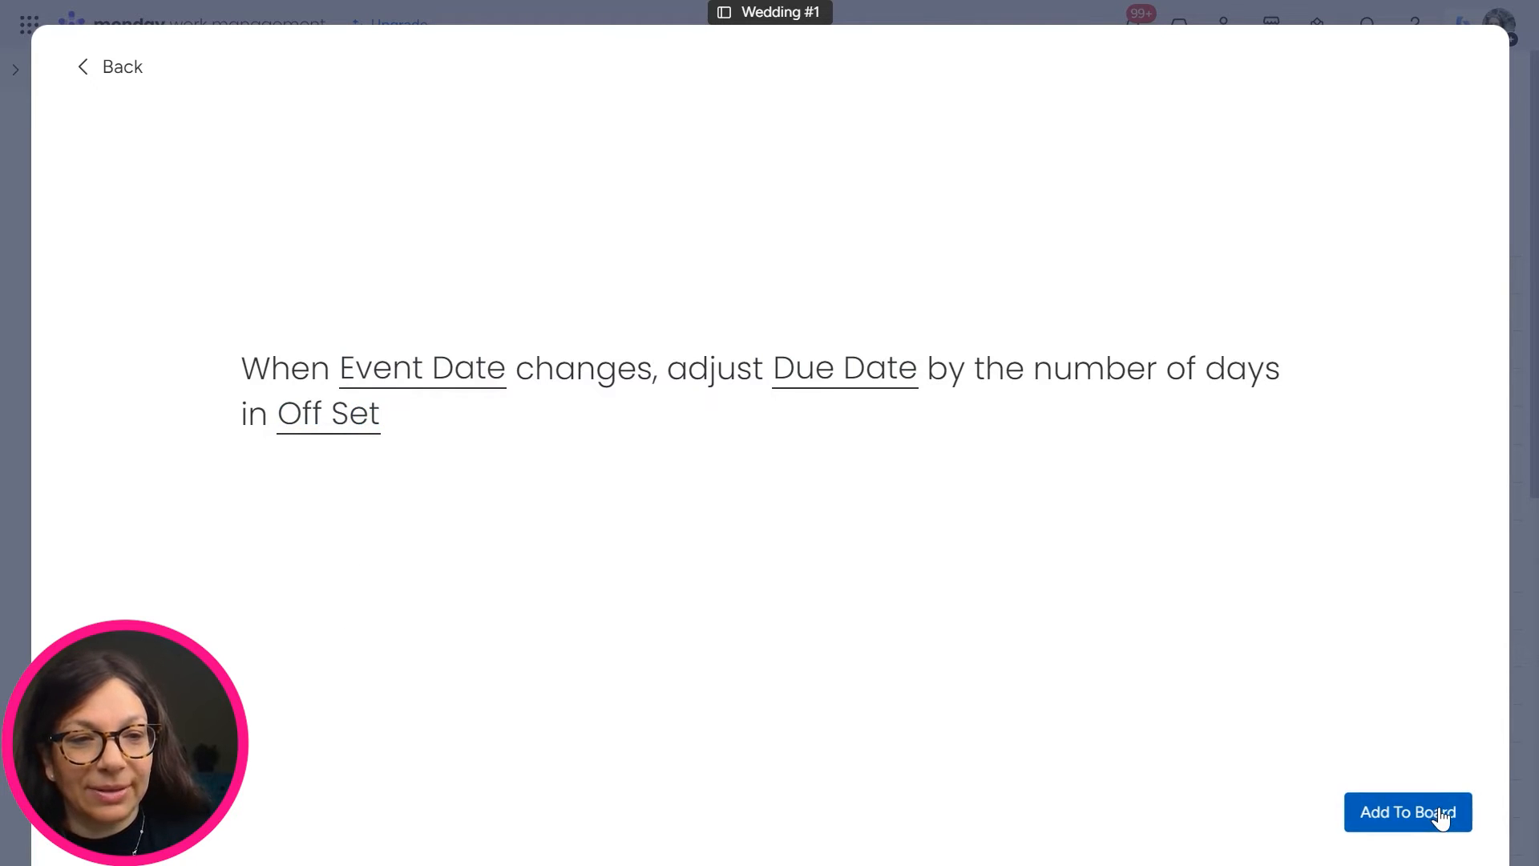
click(1407, 812)
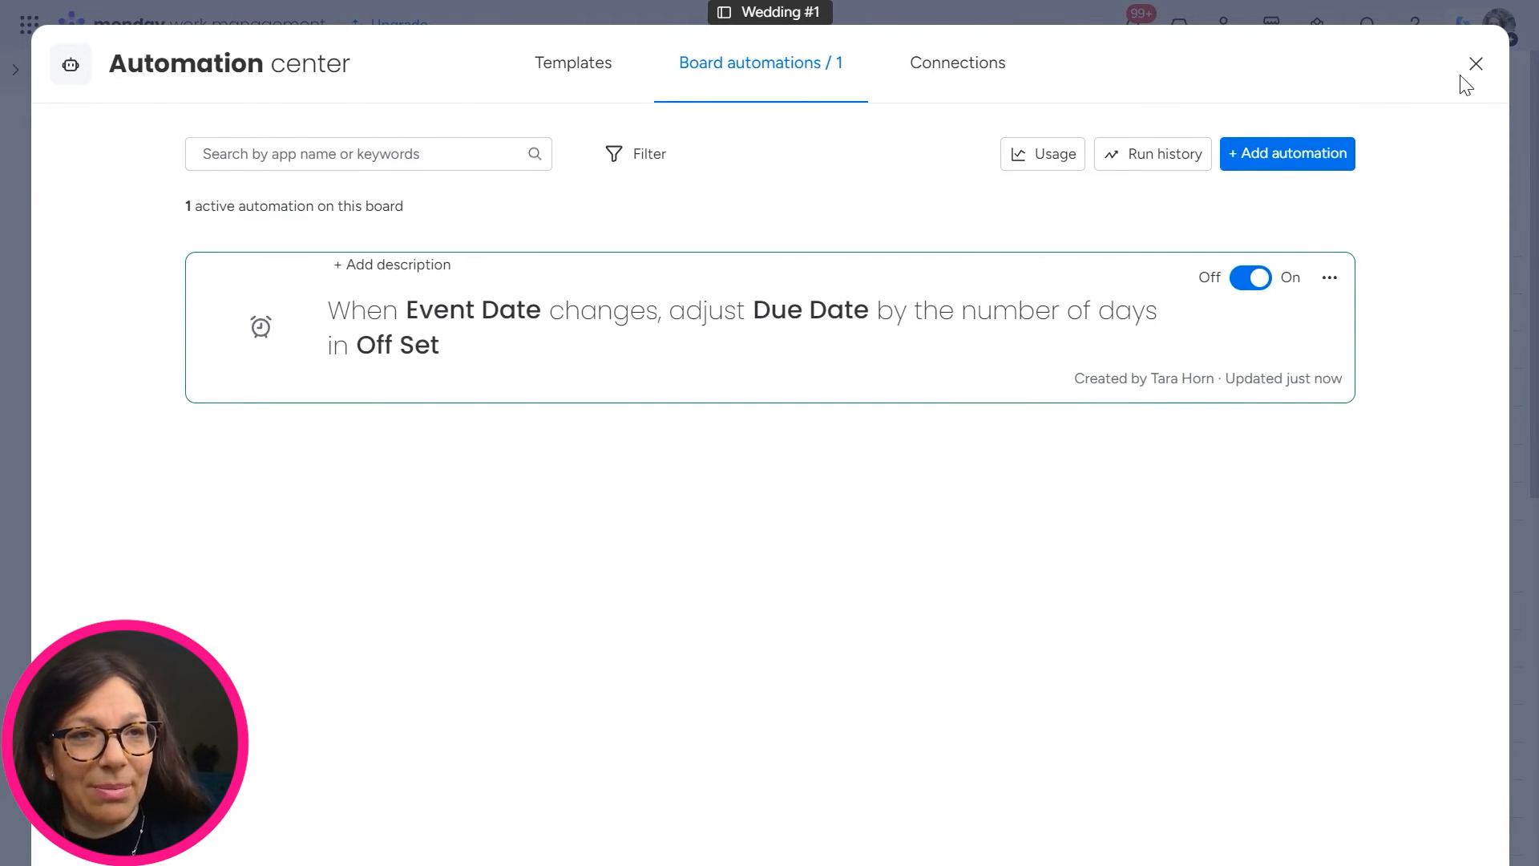
click(1475, 64)
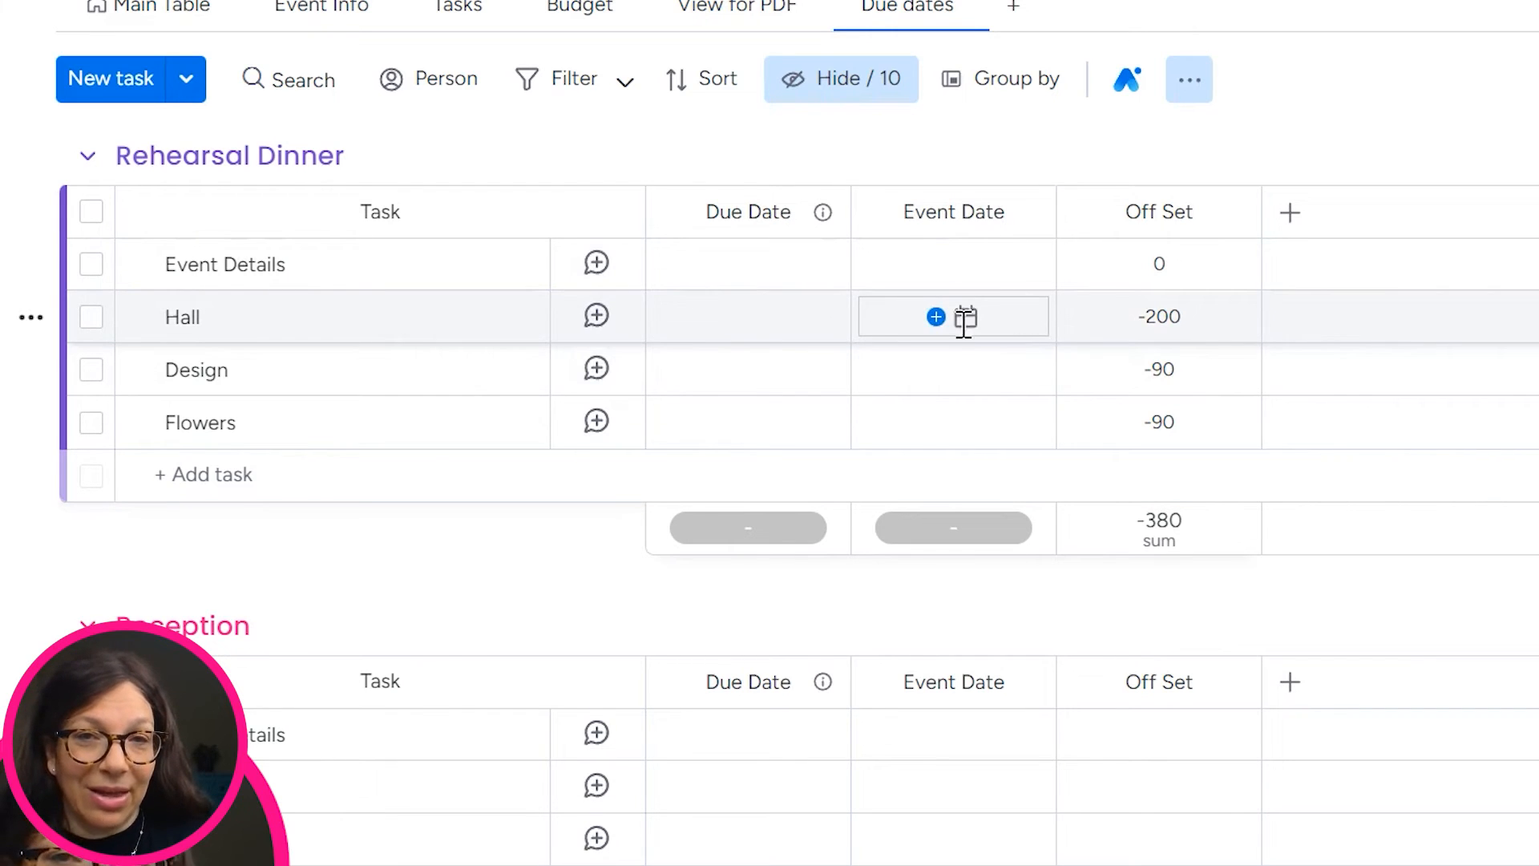
- Select all Rehearsal Dinner tasks and set their Event Date to April 7
click(106, 275)
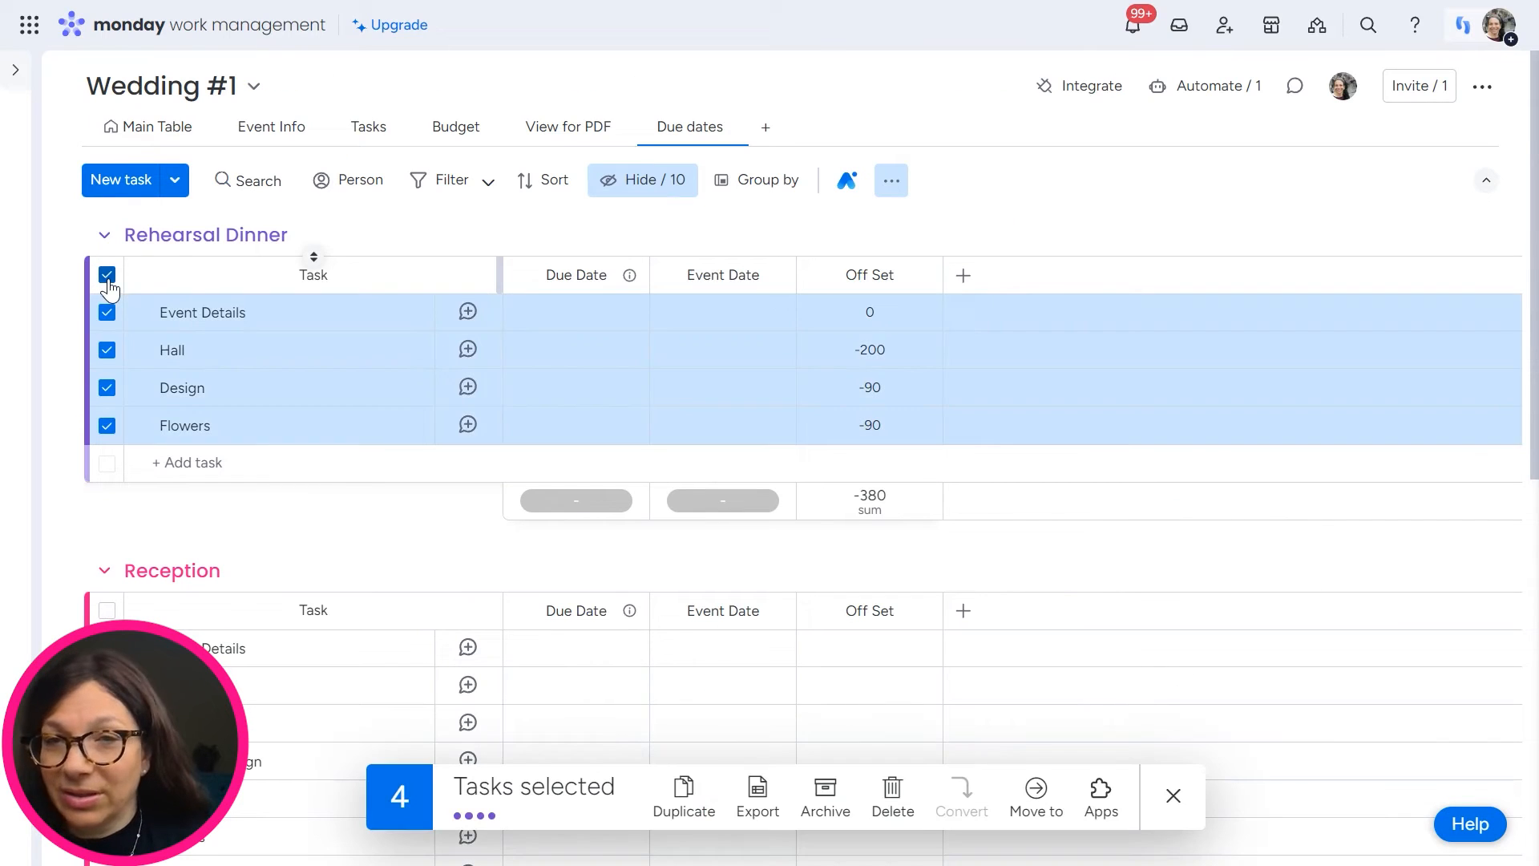
click(722, 311)
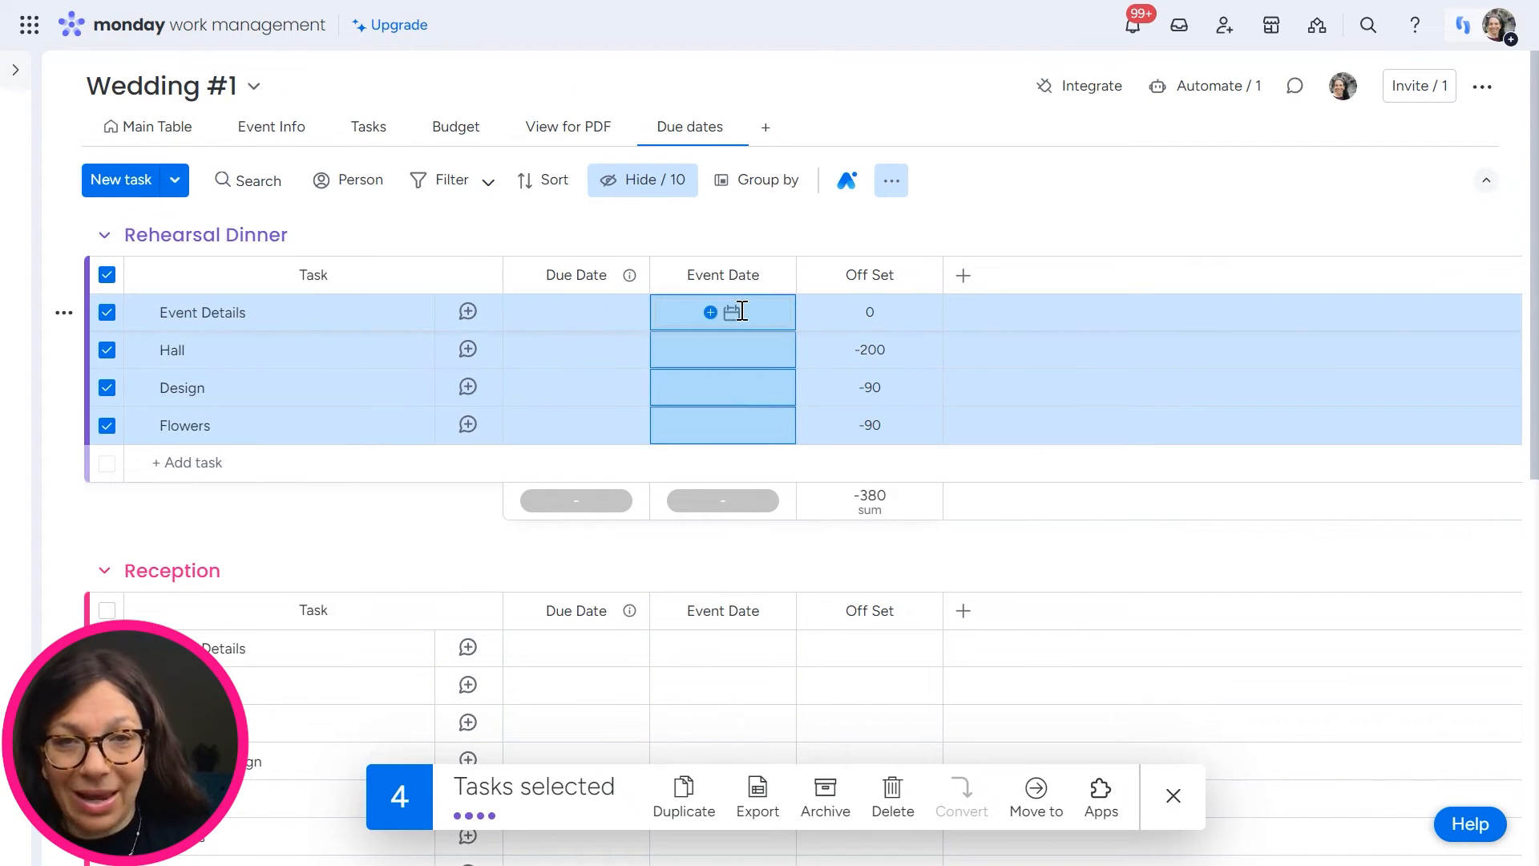
click(722, 312)
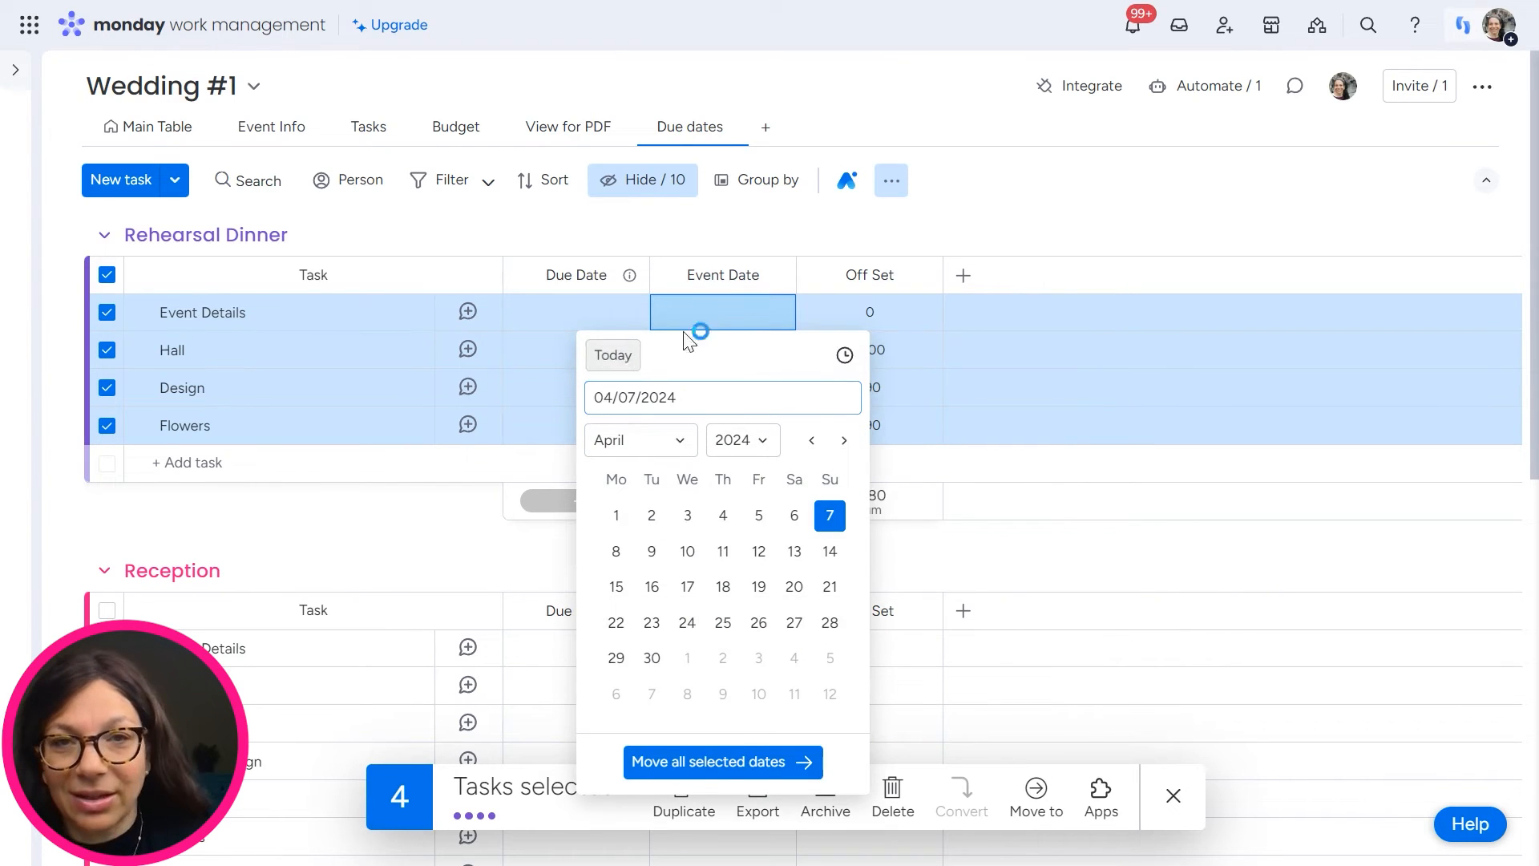
click(722, 762)
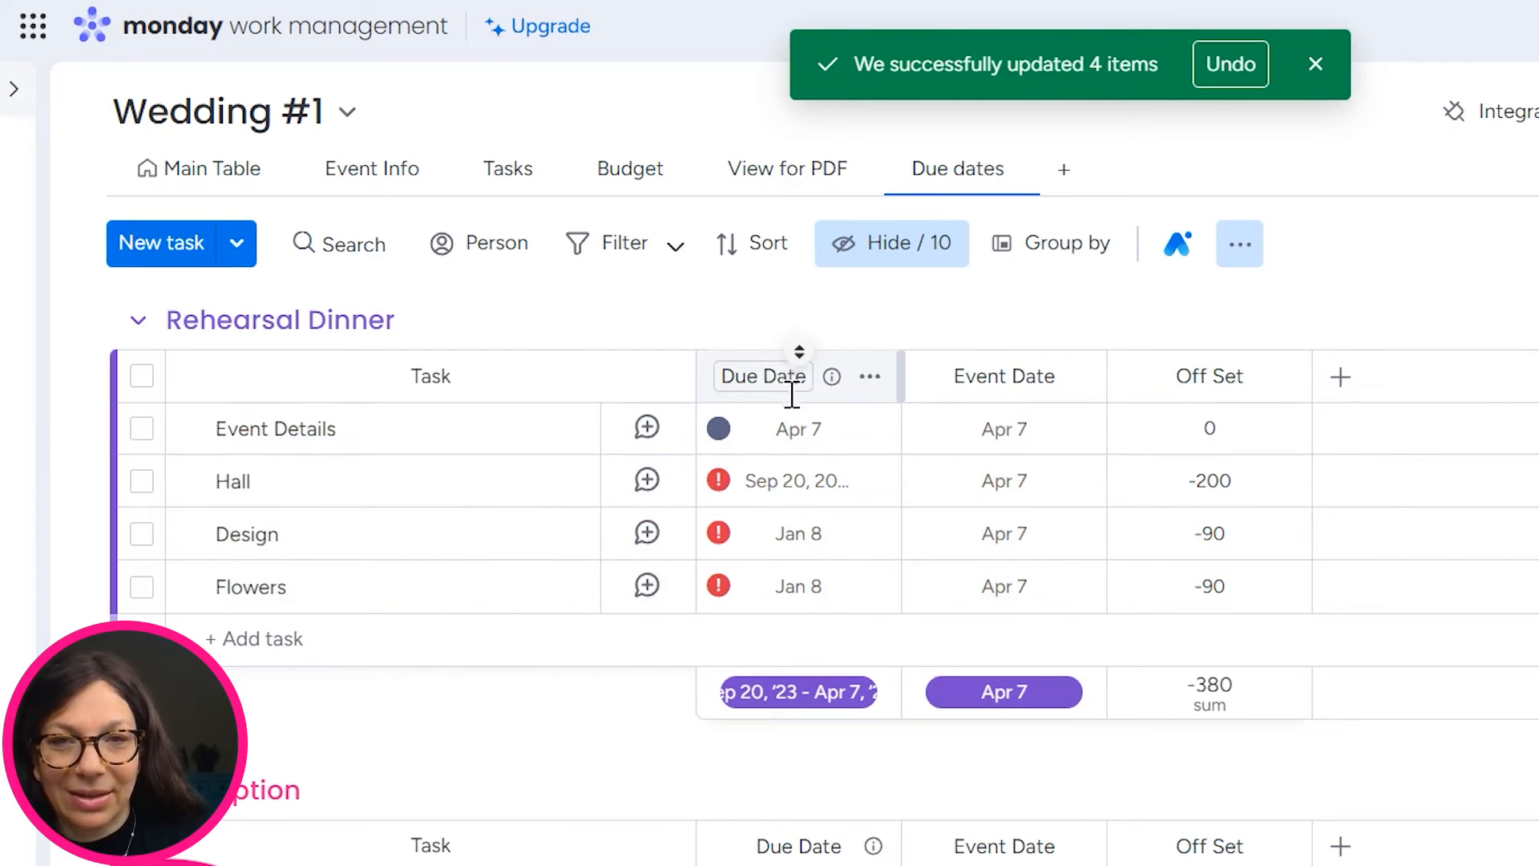
click(797, 428)
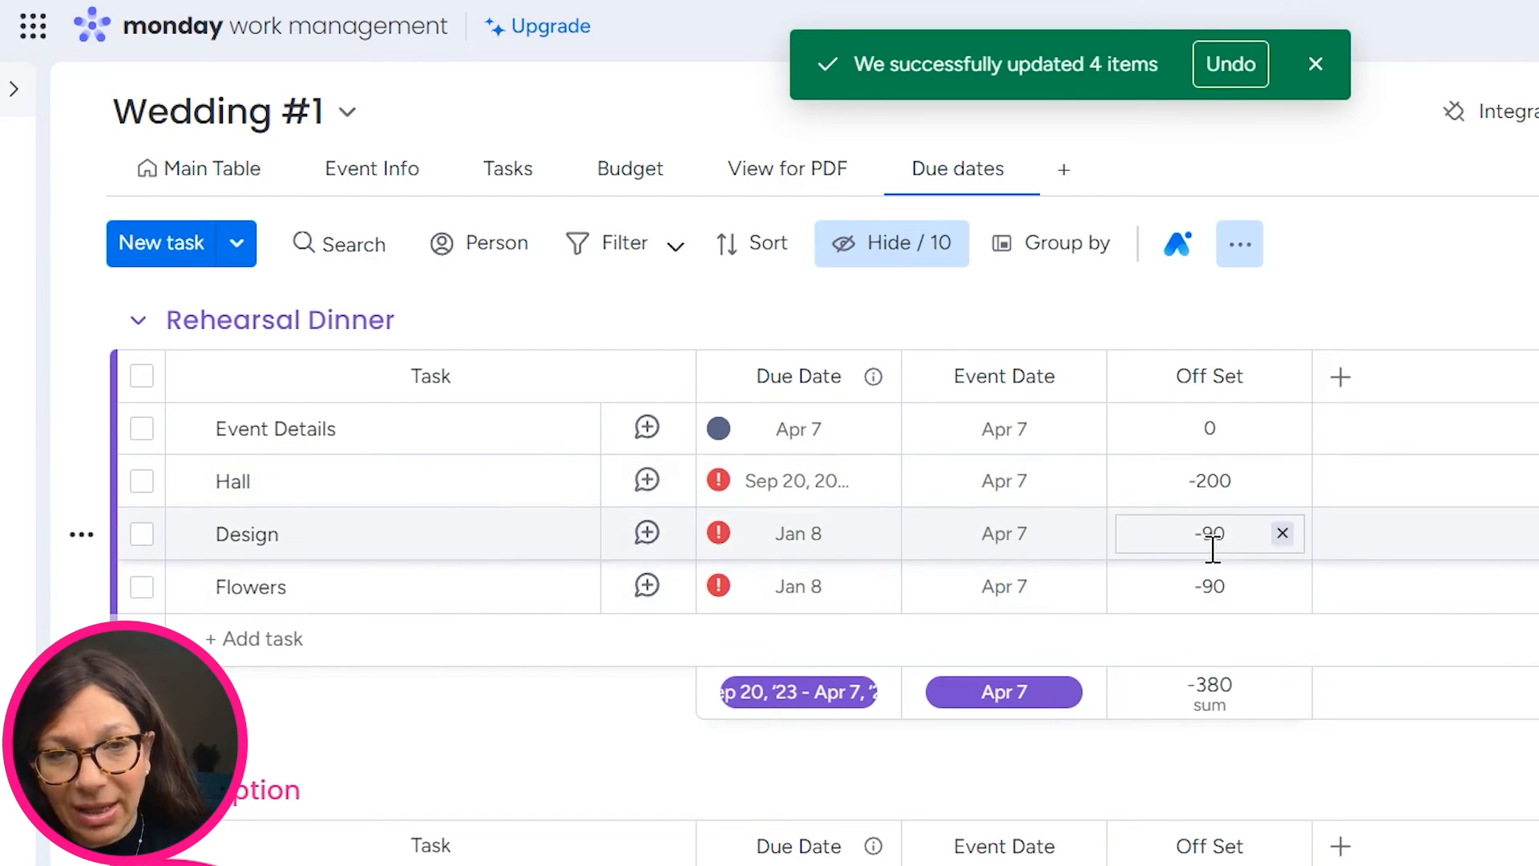
click(1210, 586)
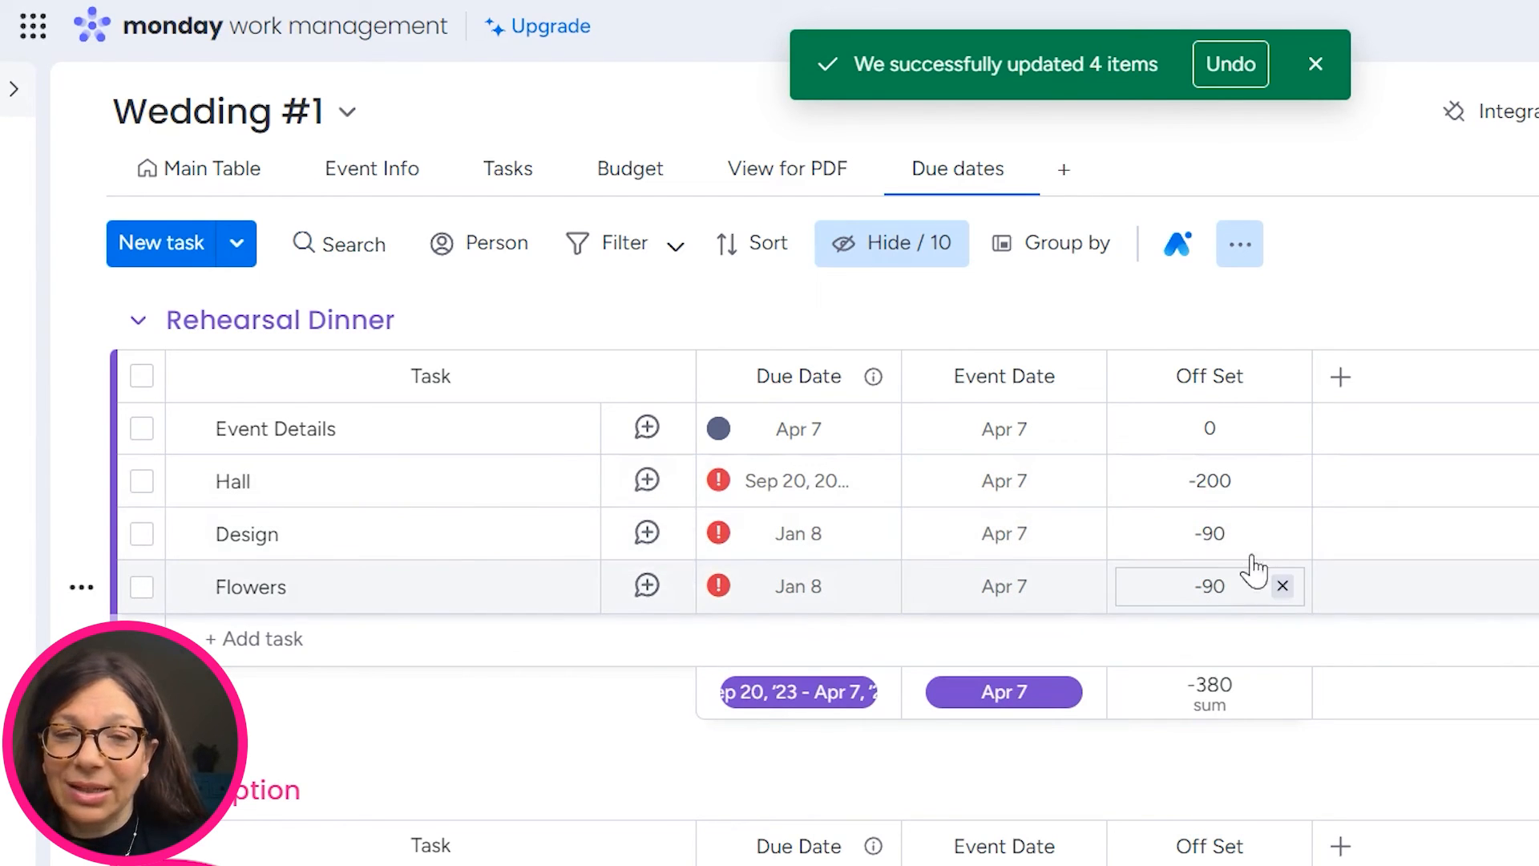
click(1210, 533)
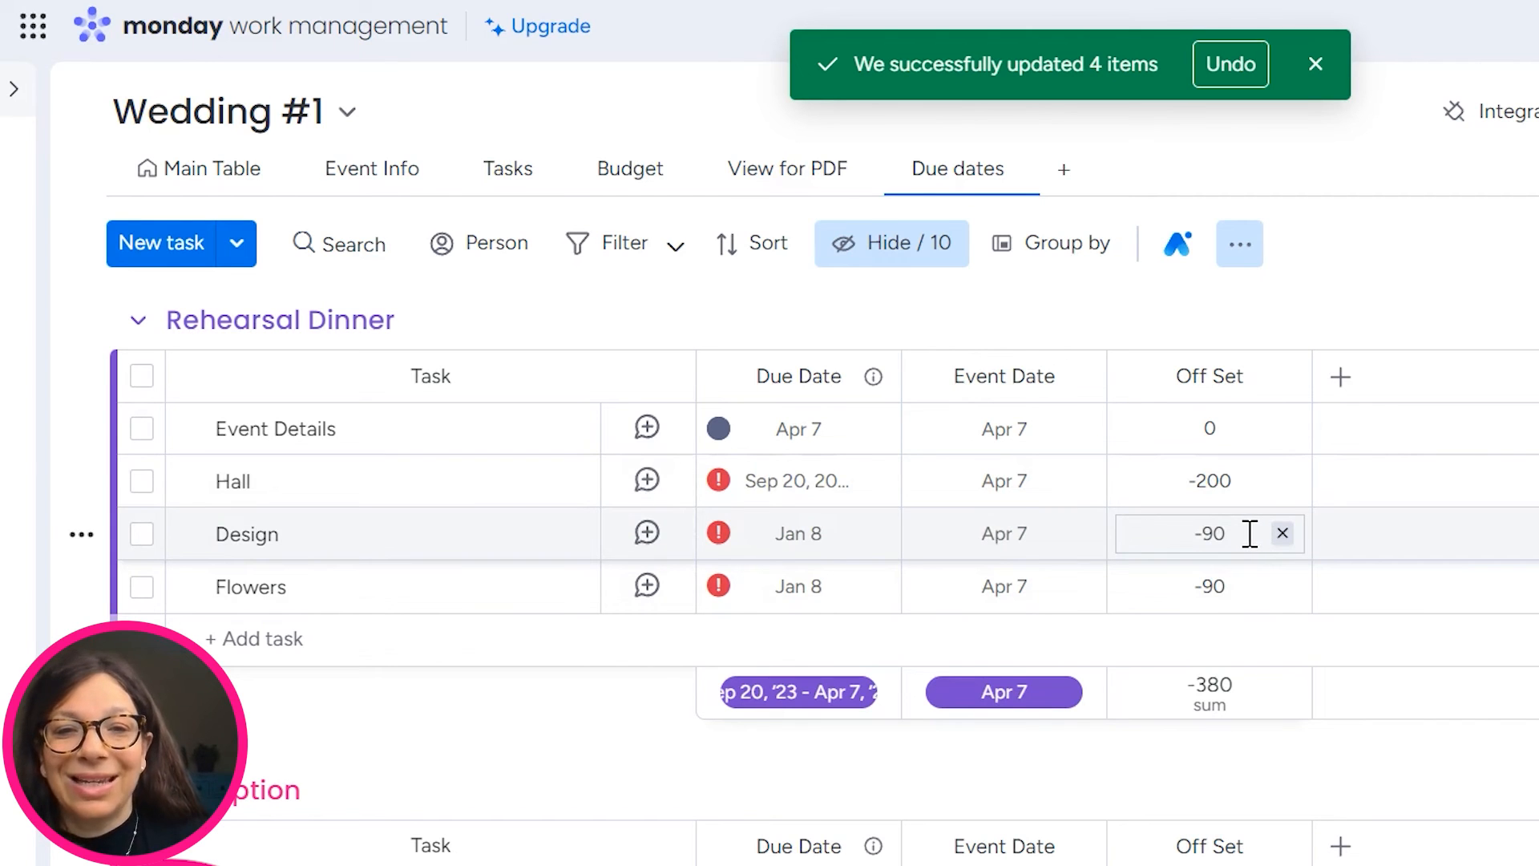